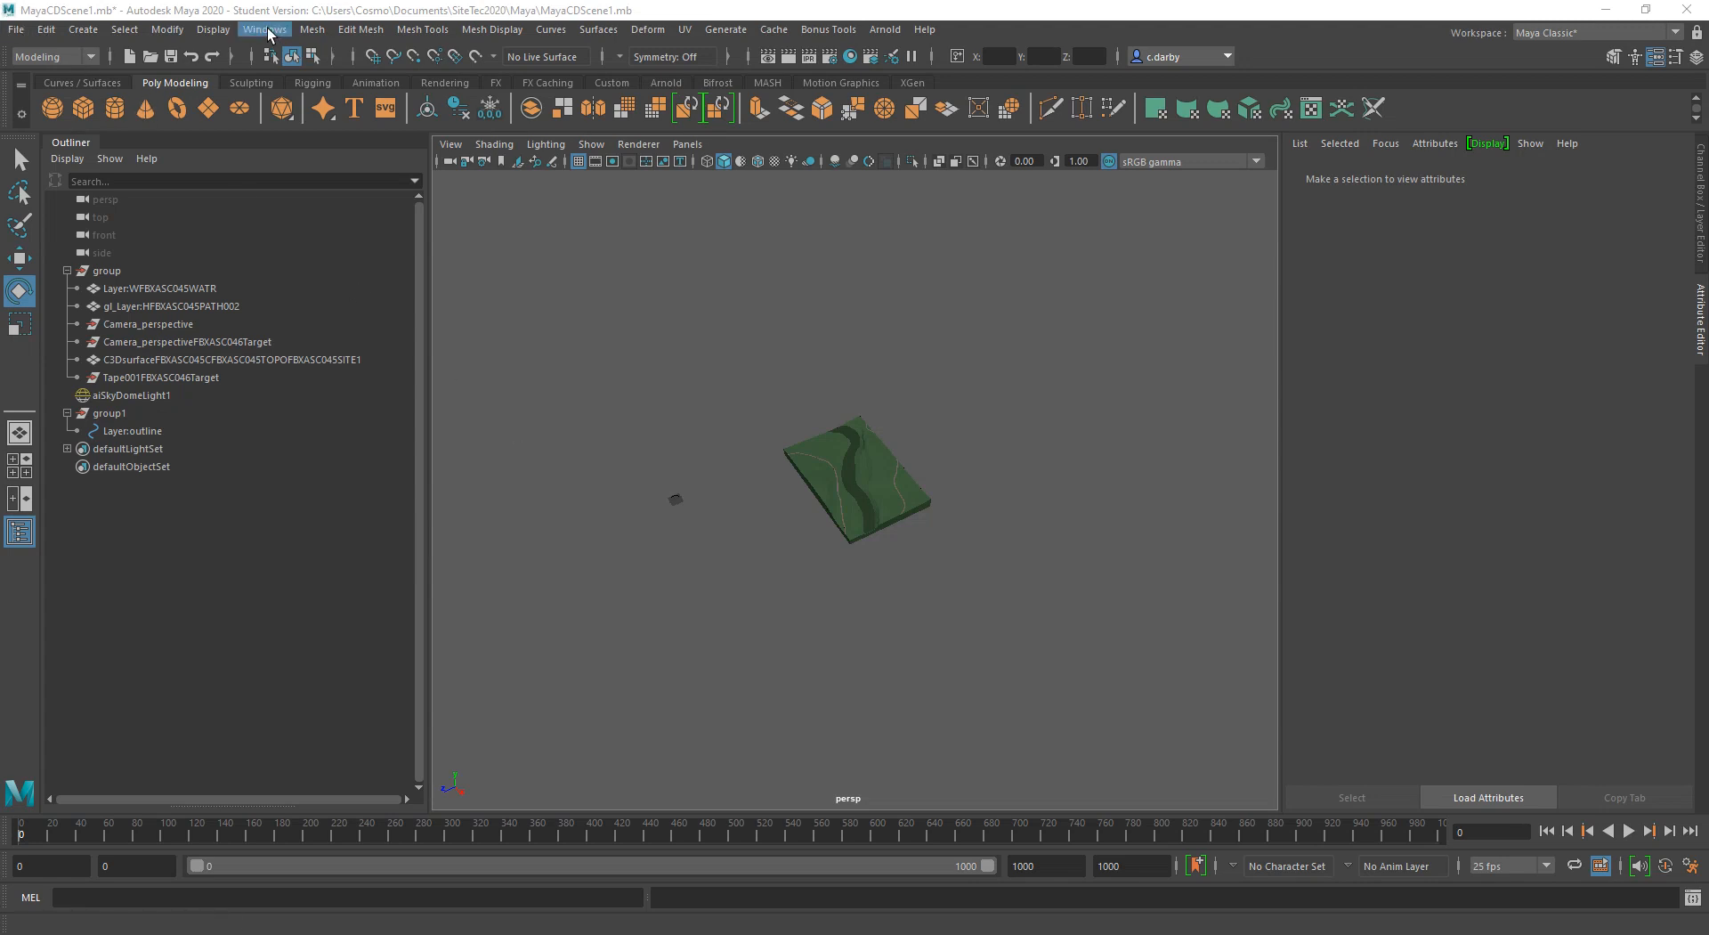
Step: Bring up the Plug-in Manager from the Windows settings menu
{"action": "left_click", "coordinate": [264, 28]}
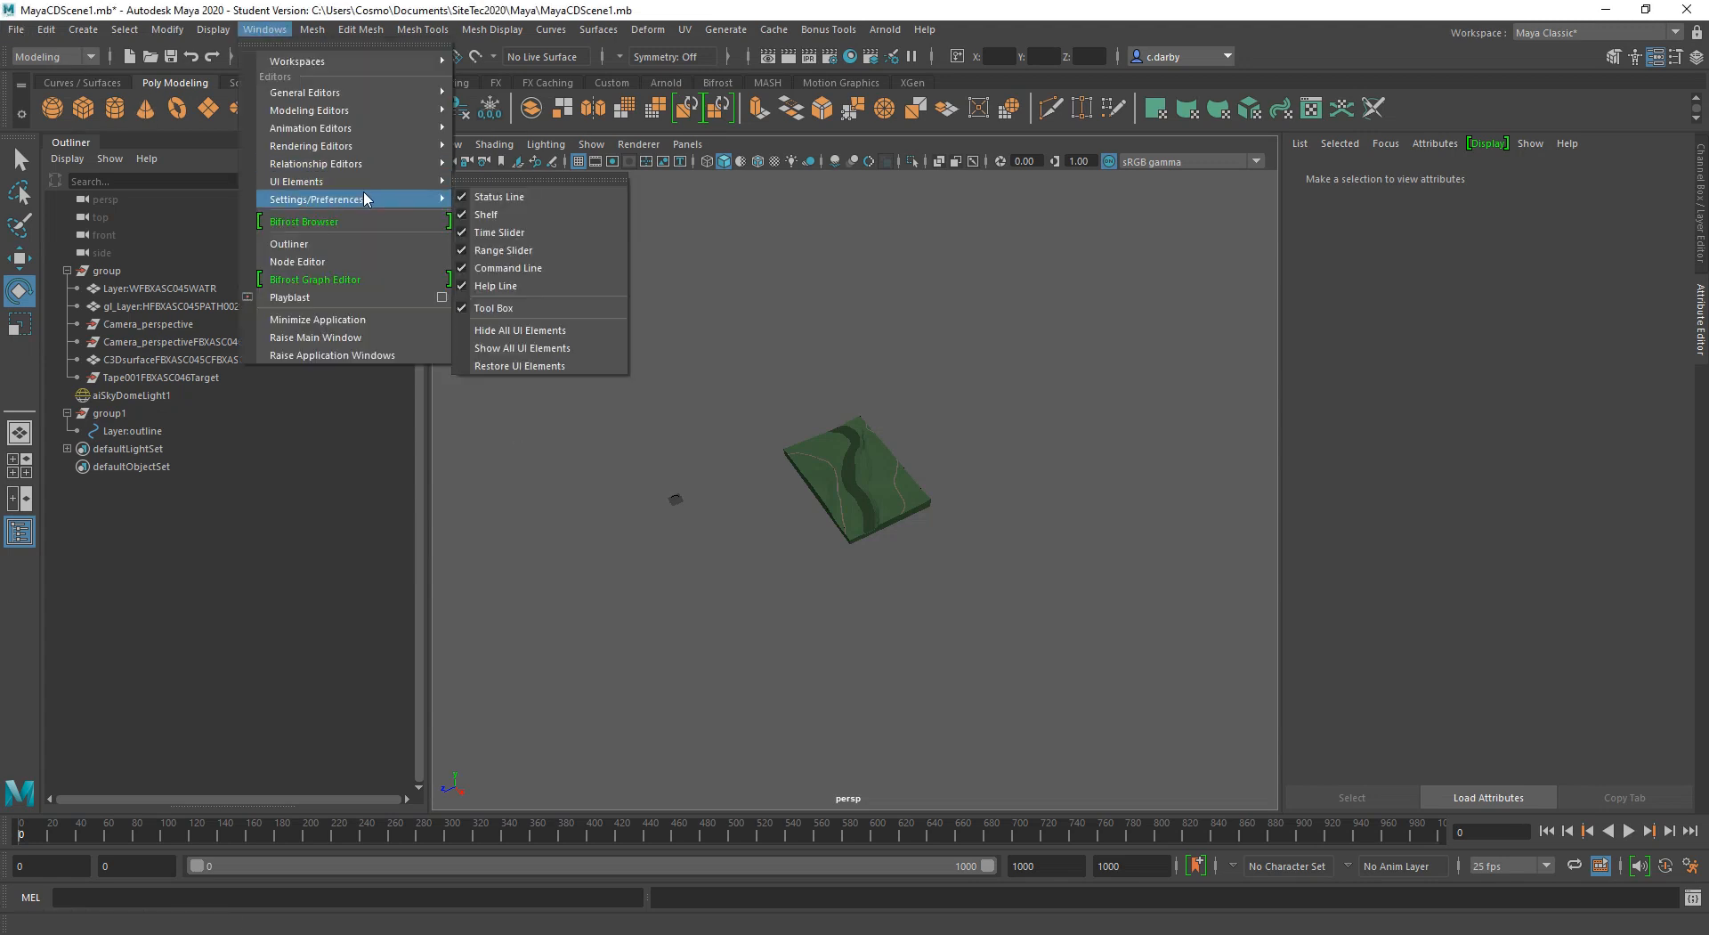
{"action": "mouse_move", "coordinate": [556, 316]}
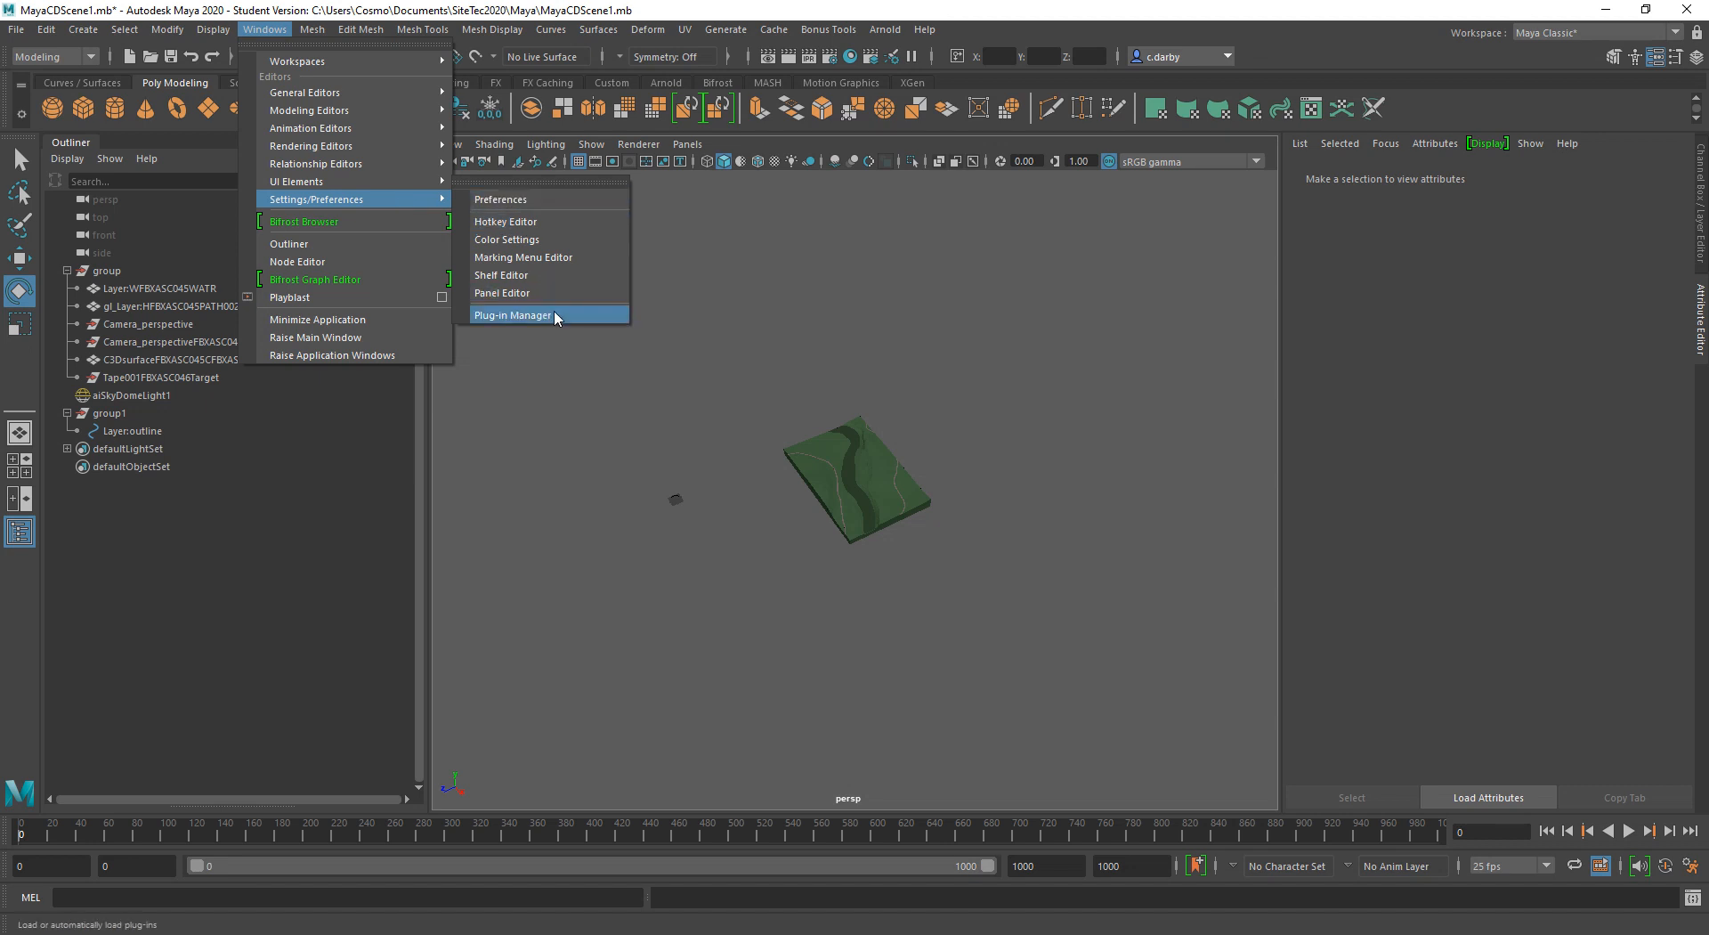
{"action": "left_click", "coordinate": [511, 313]}
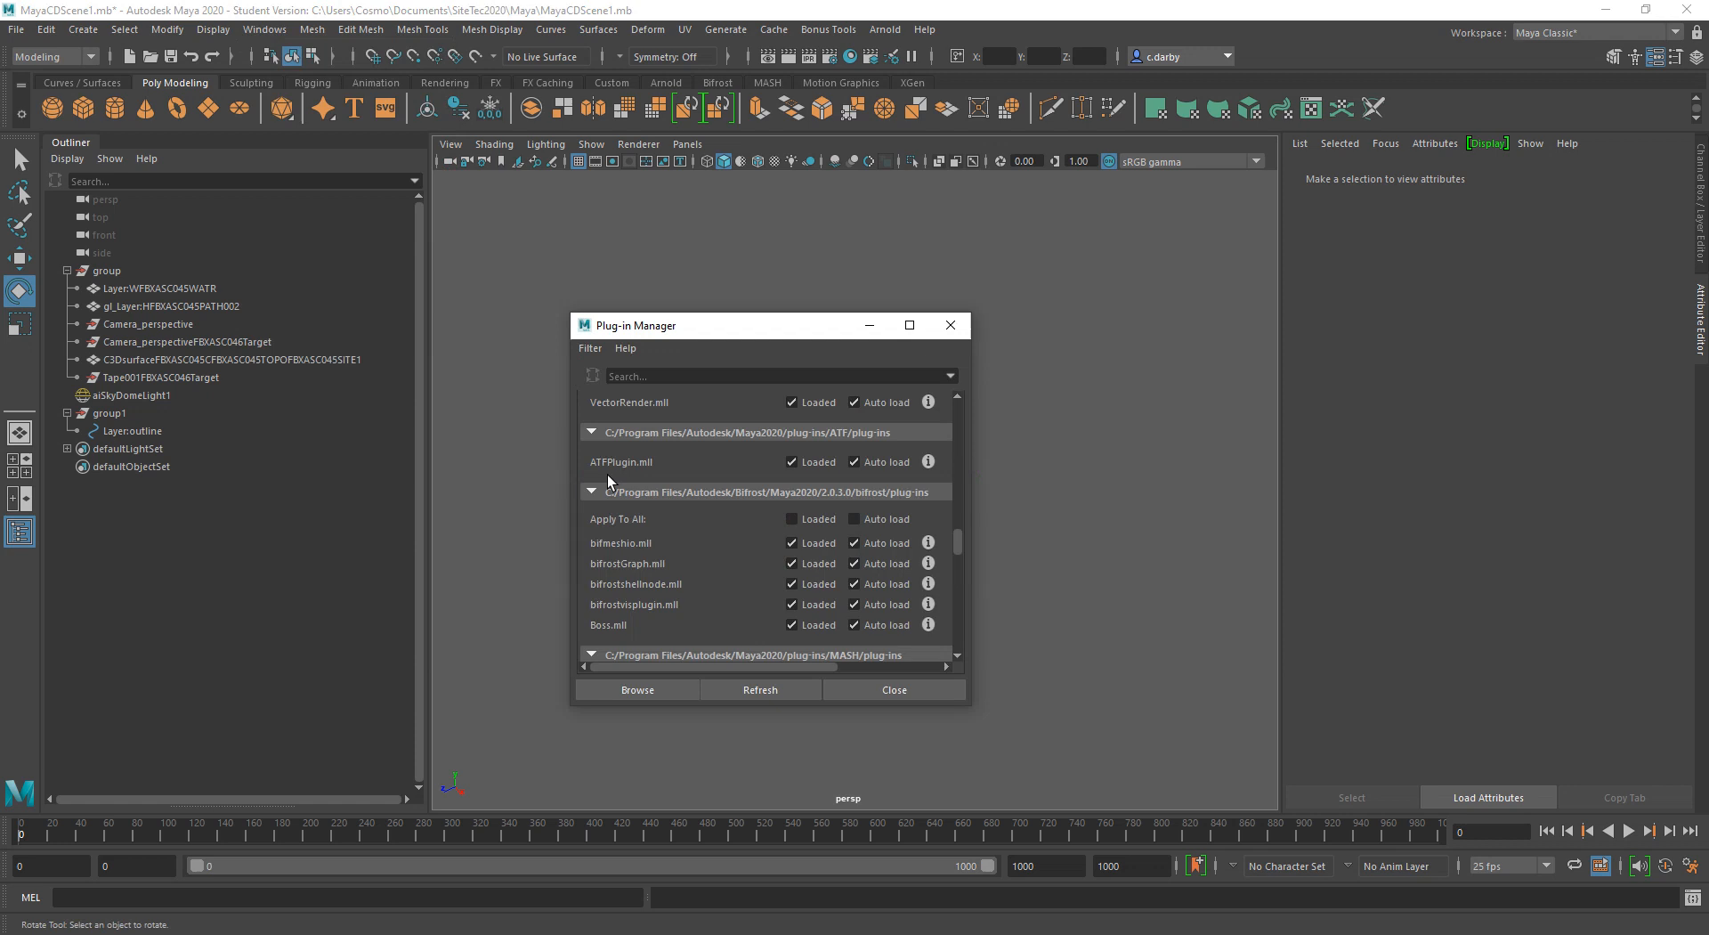
{"action": "mouse_move", "coordinate": [760, 477]}
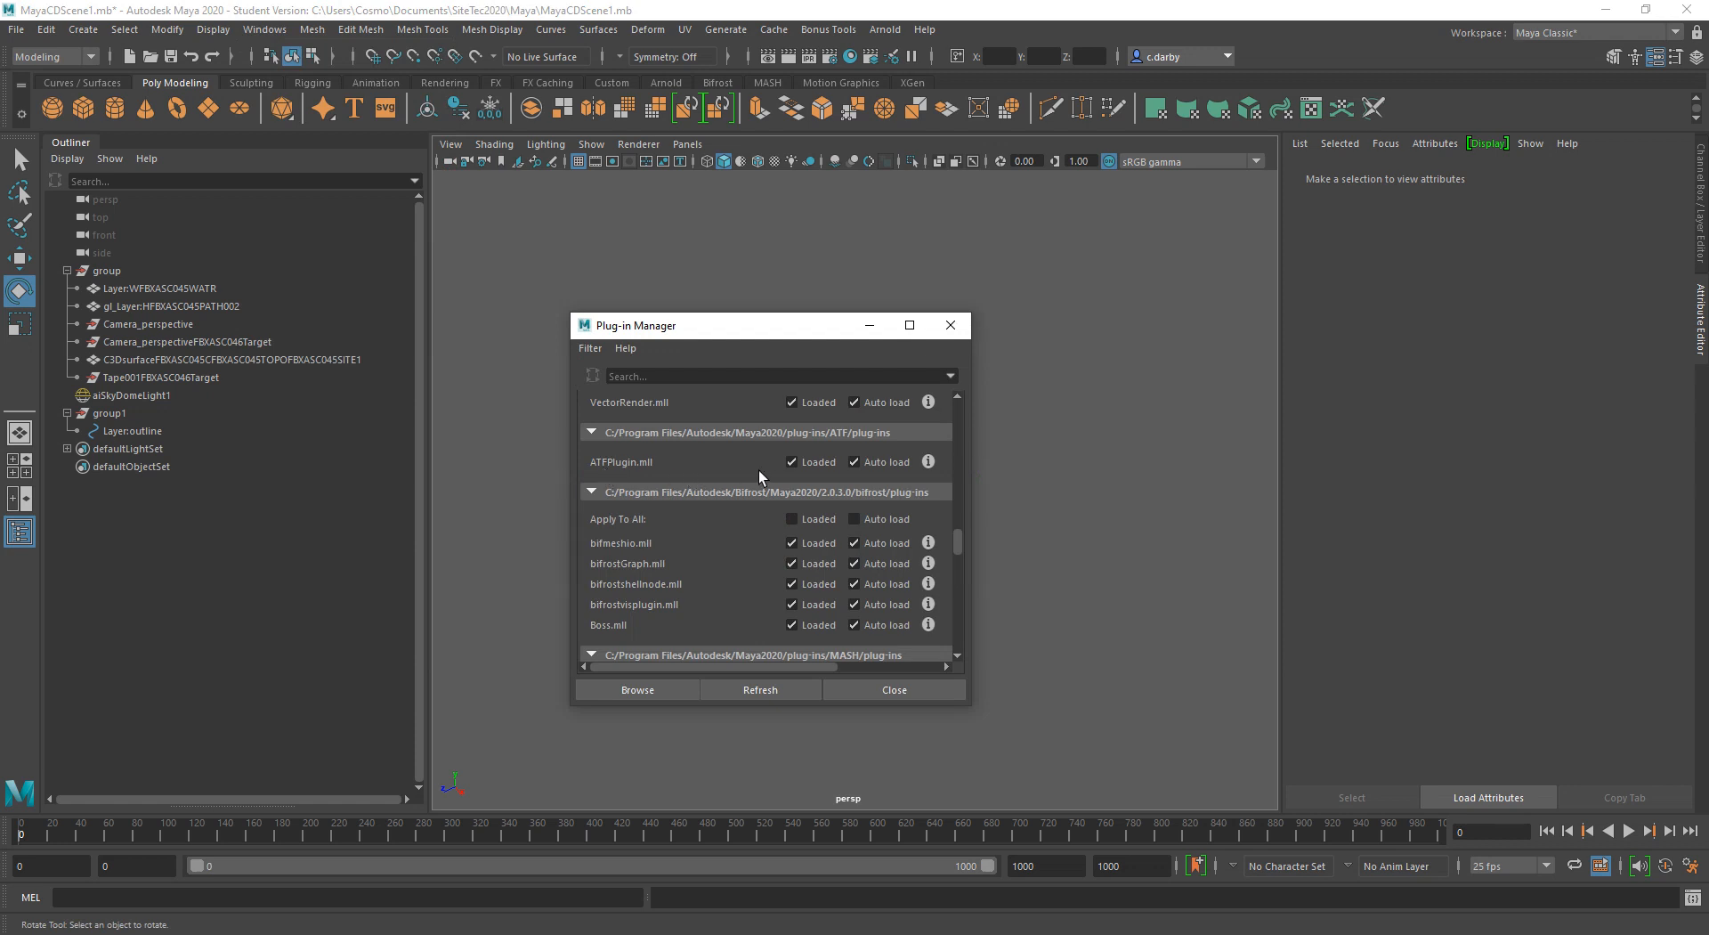
Step: Confirm ATFPlugin.mll is loaded and auto-loaded, then leave the Plug-in Manager
{"action": "left_click", "coordinate": [855, 462]}
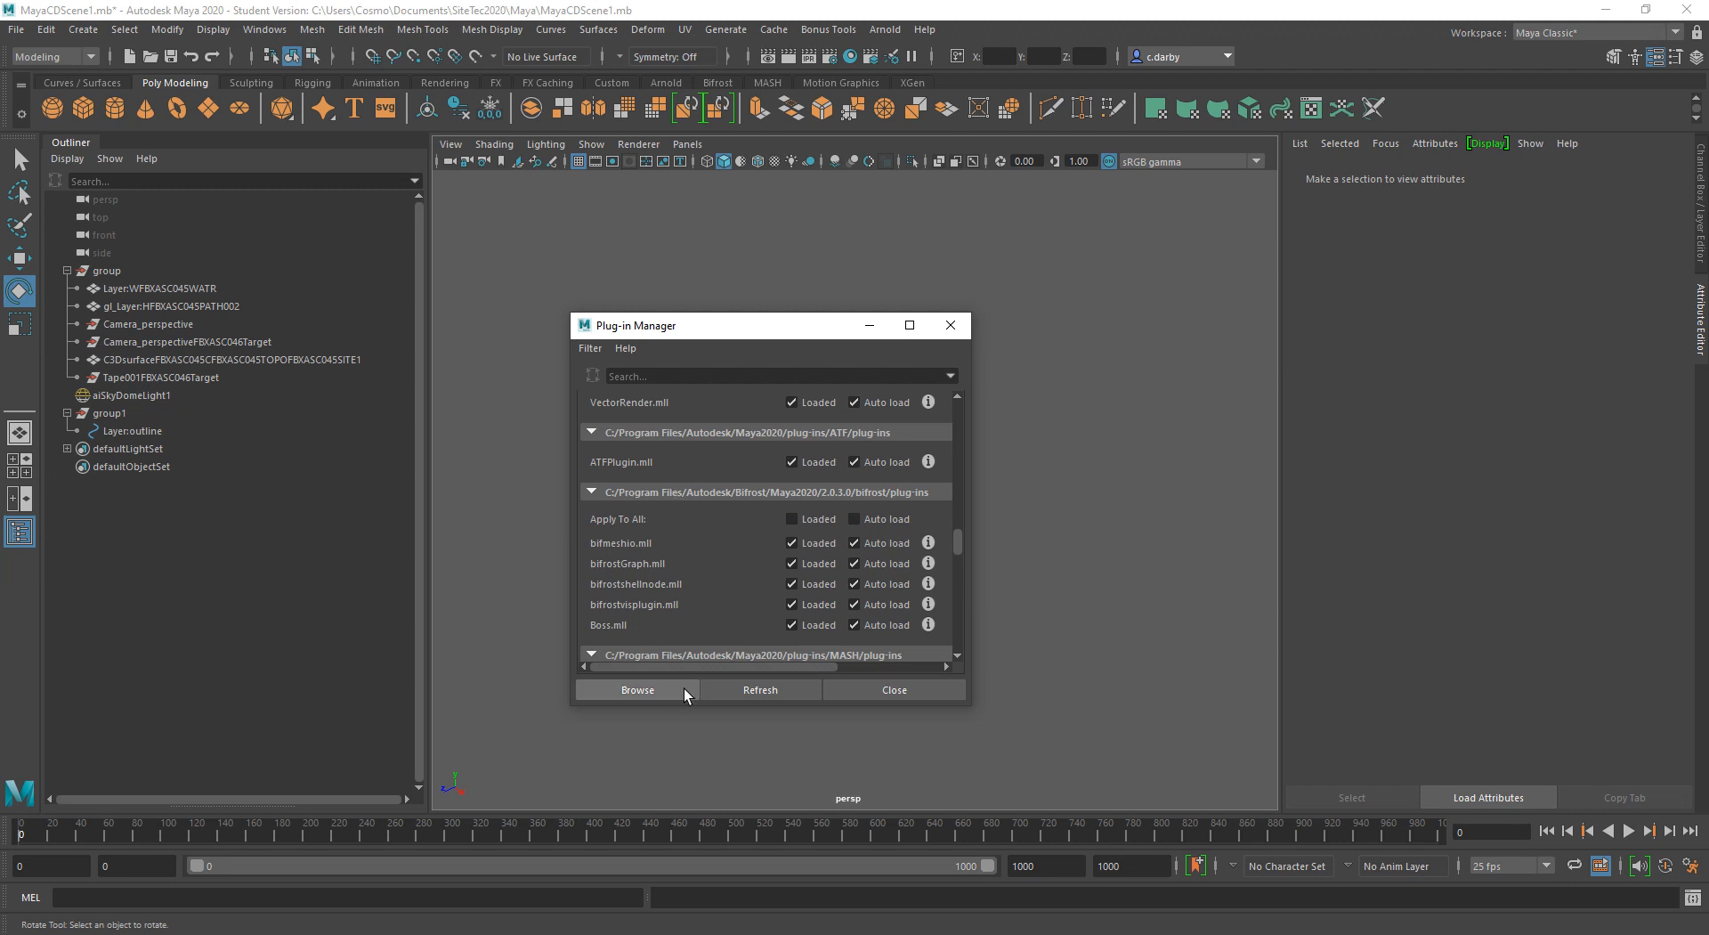
{"action": "mouse_move", "coordinate": [776, 731]}
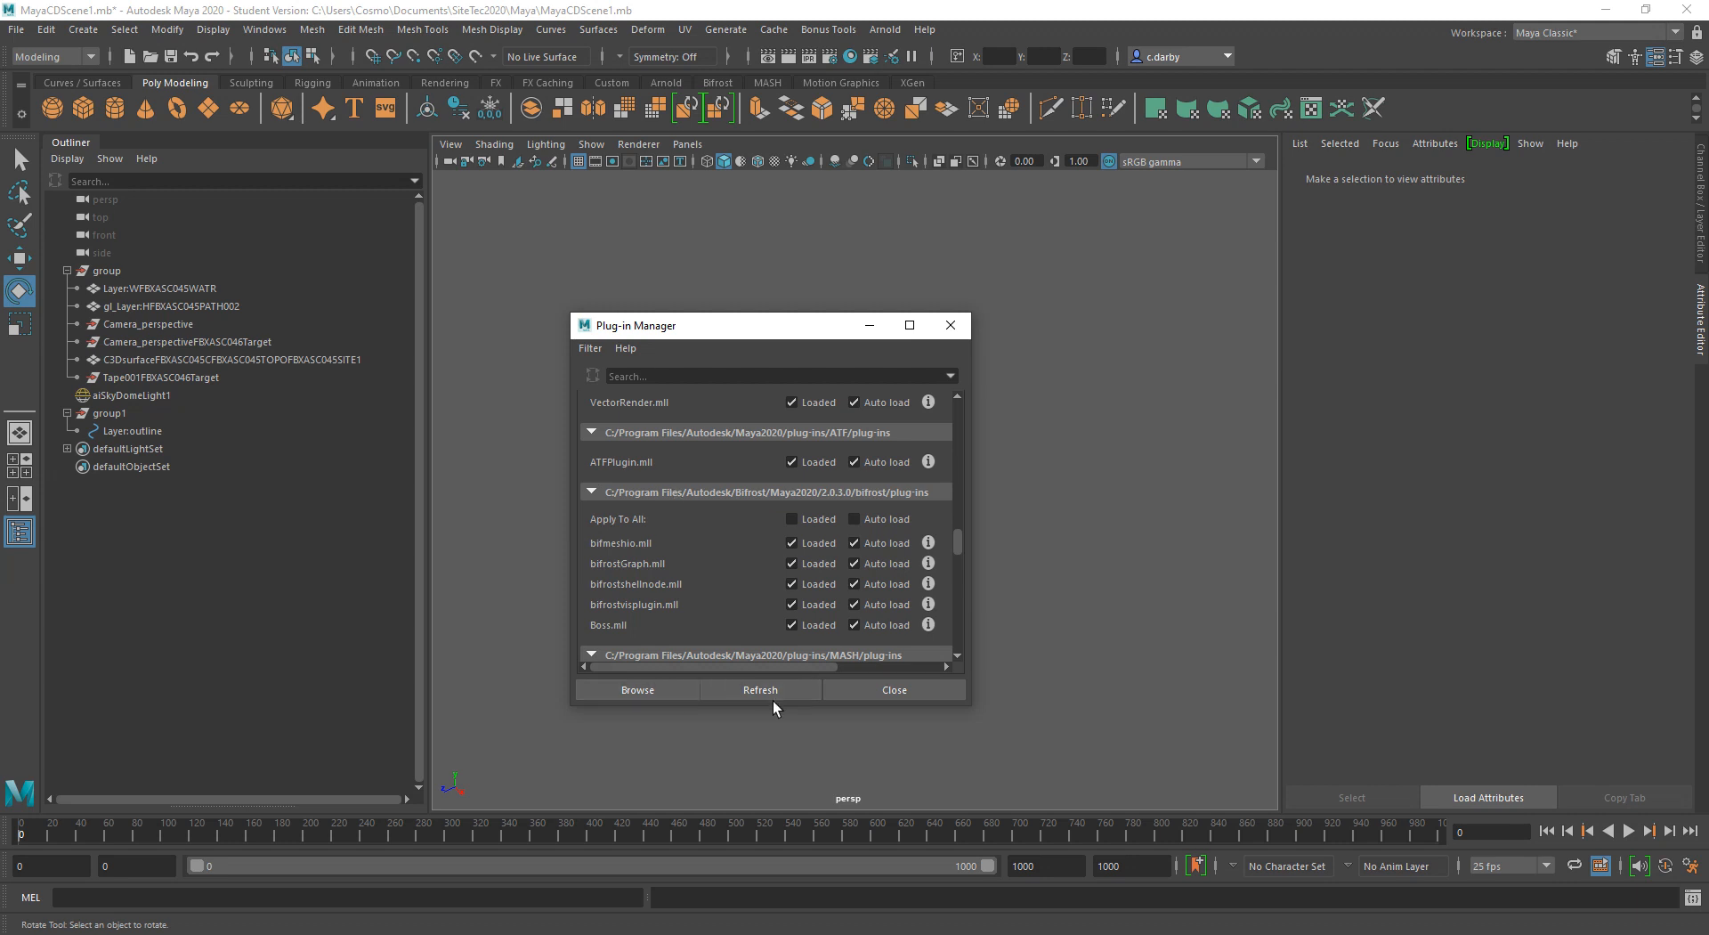
{"action": "mouse_move", "coordinate": [726, 479]}
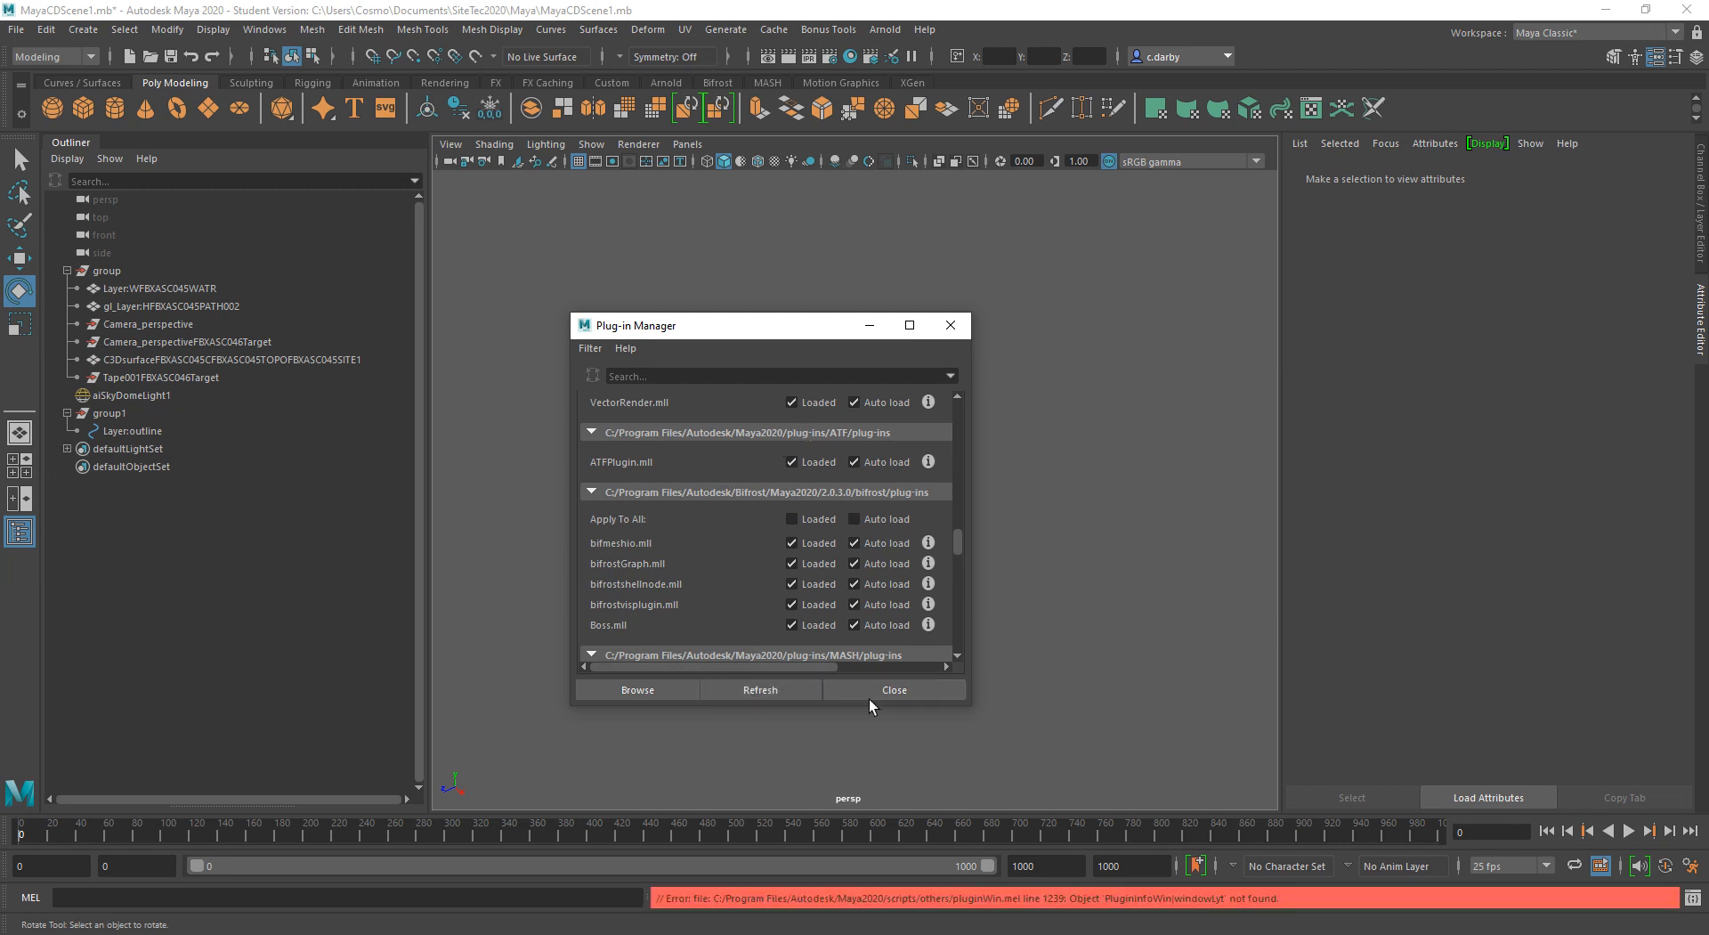
{"action": "left_click", "coordinate": [893, 689]}
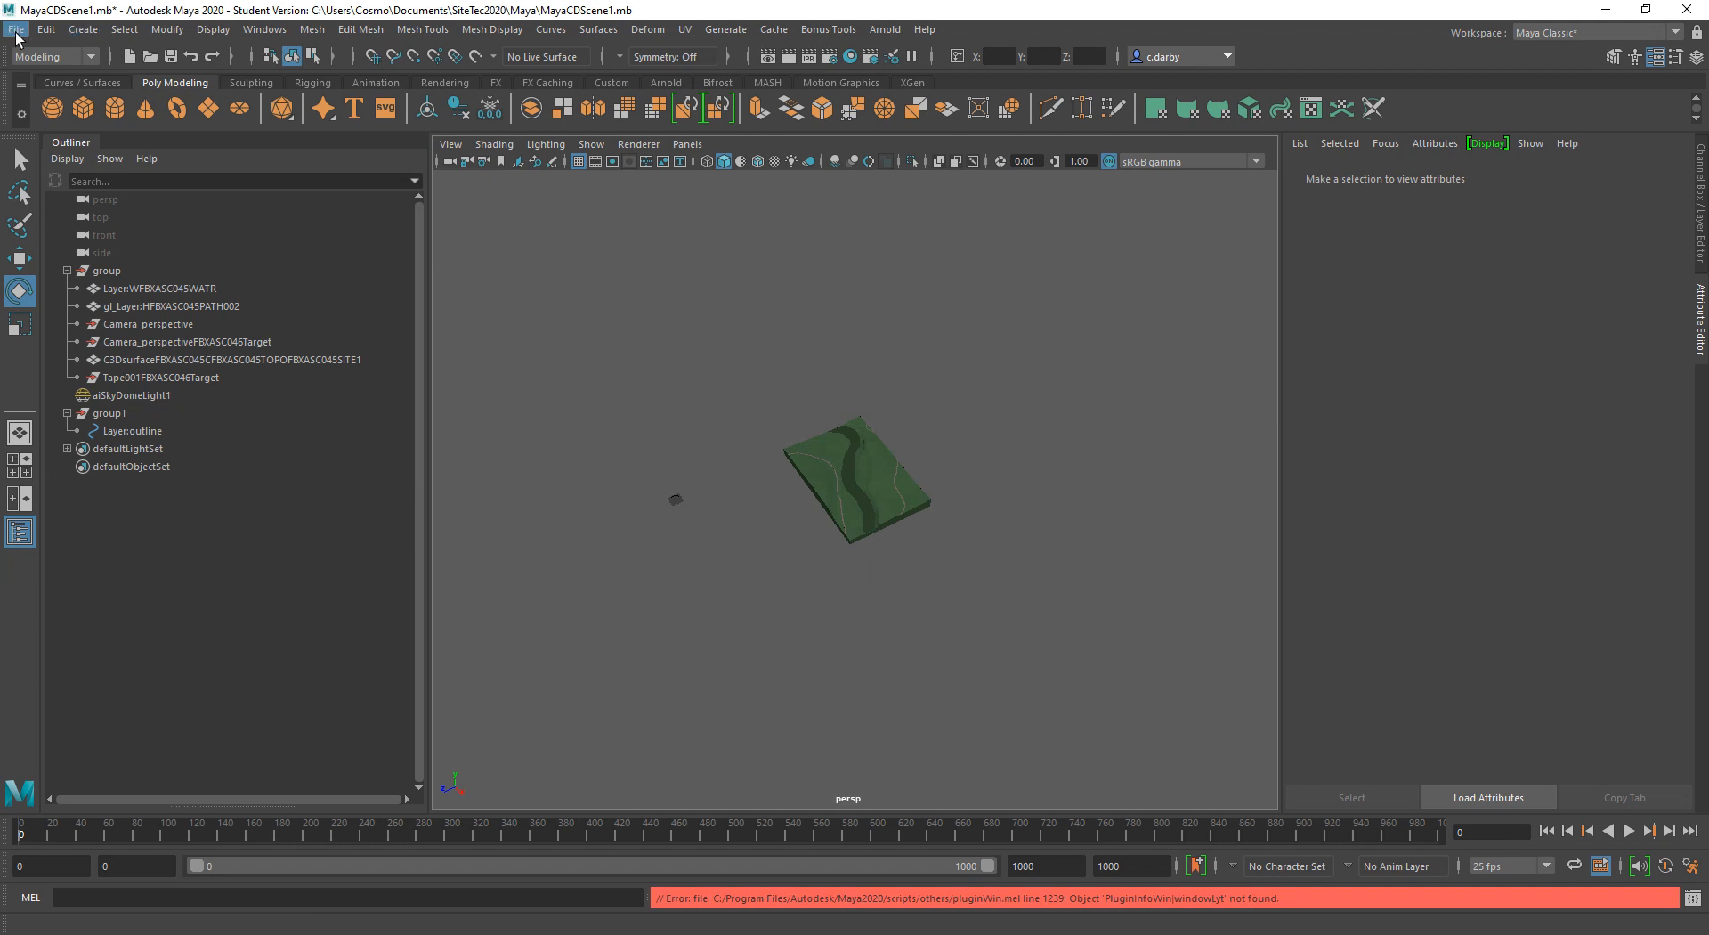
Step: Start a file import into the scene from the File menu
{"action": "left_click", "coordinate": [15, 32]}
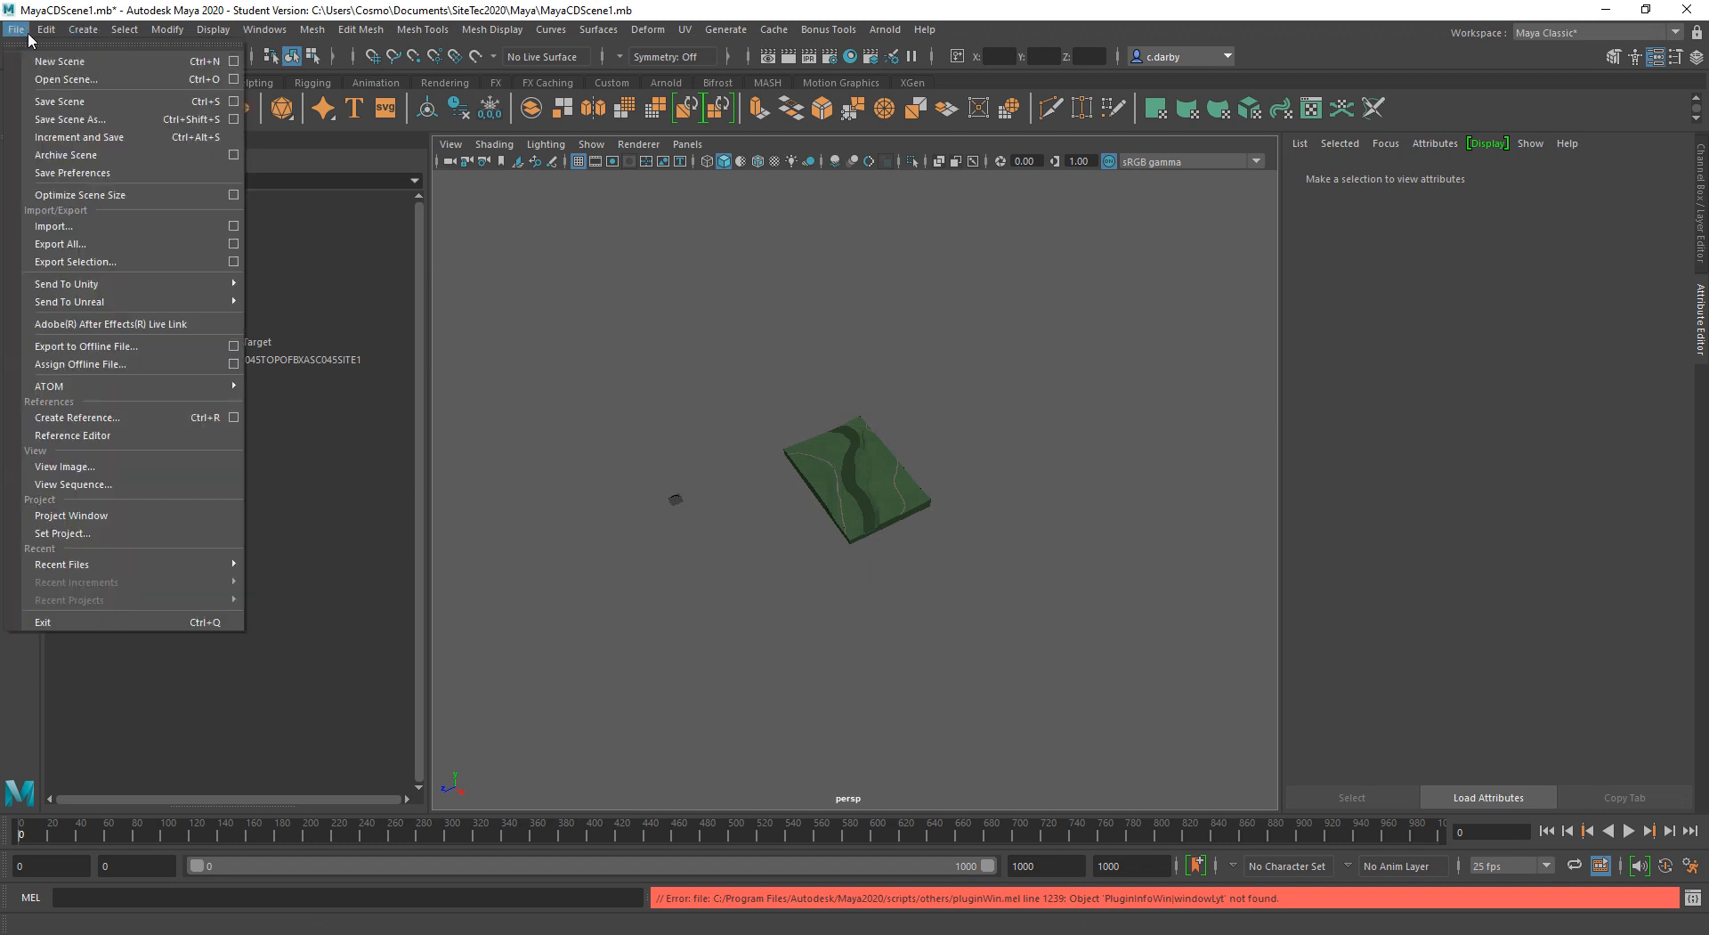
{"action": "left_click", "coordinate": [53, 226]}
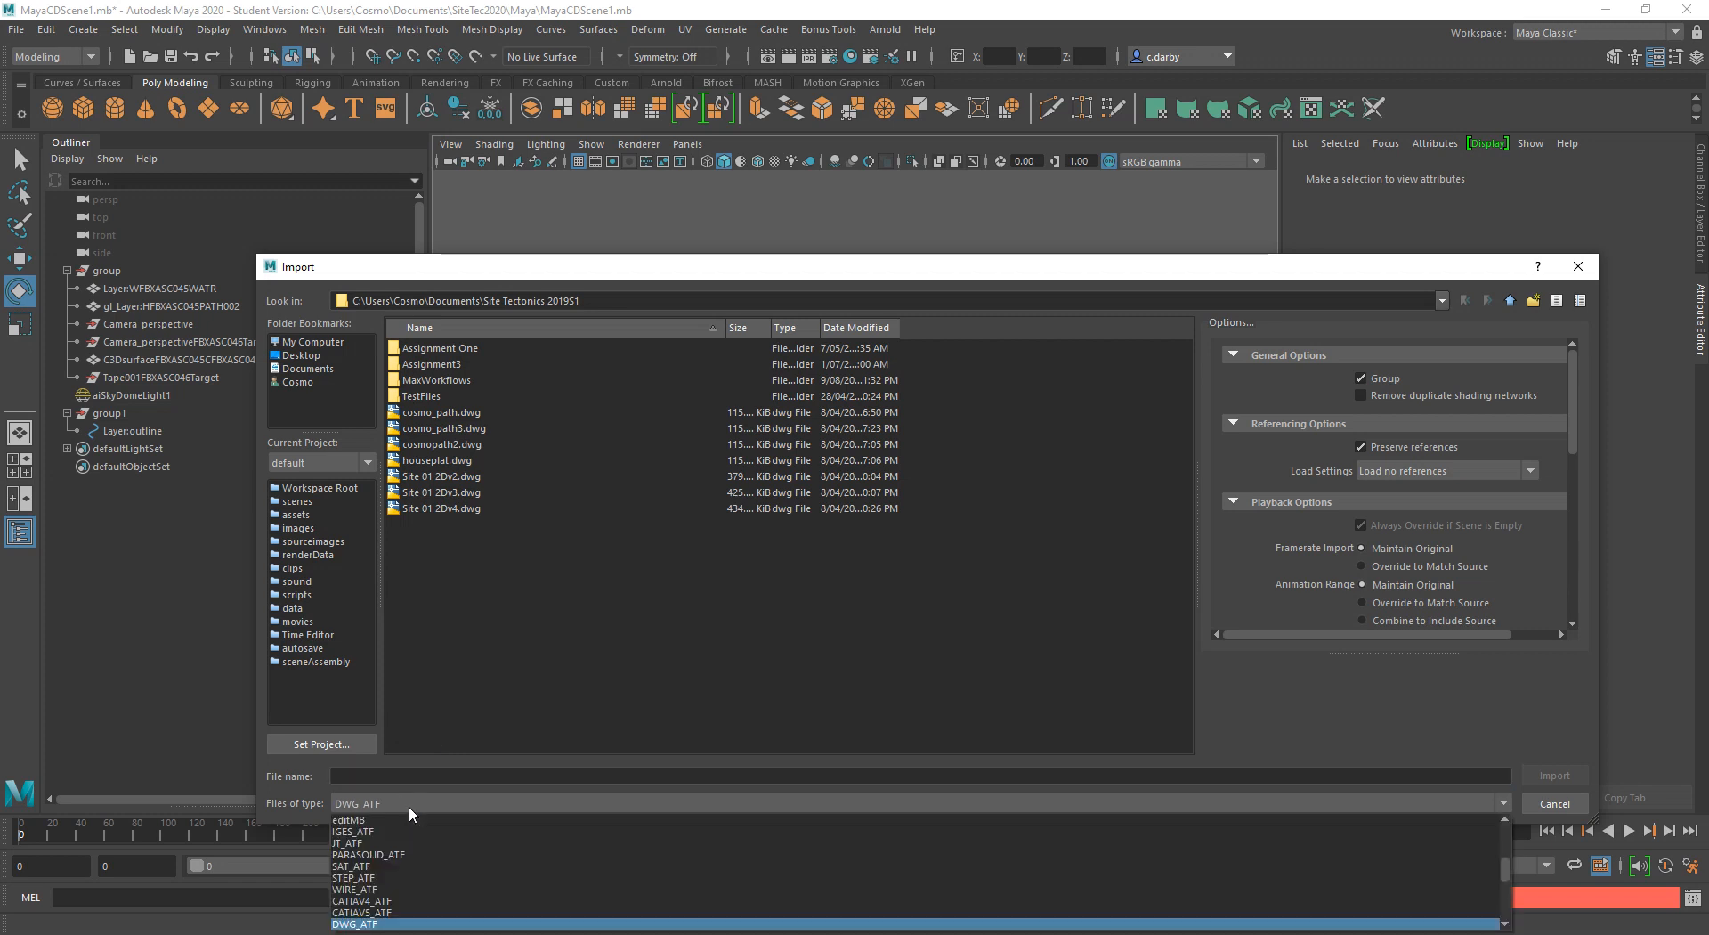
{"action": "mouse_move", "coordinate": [556, 702]}
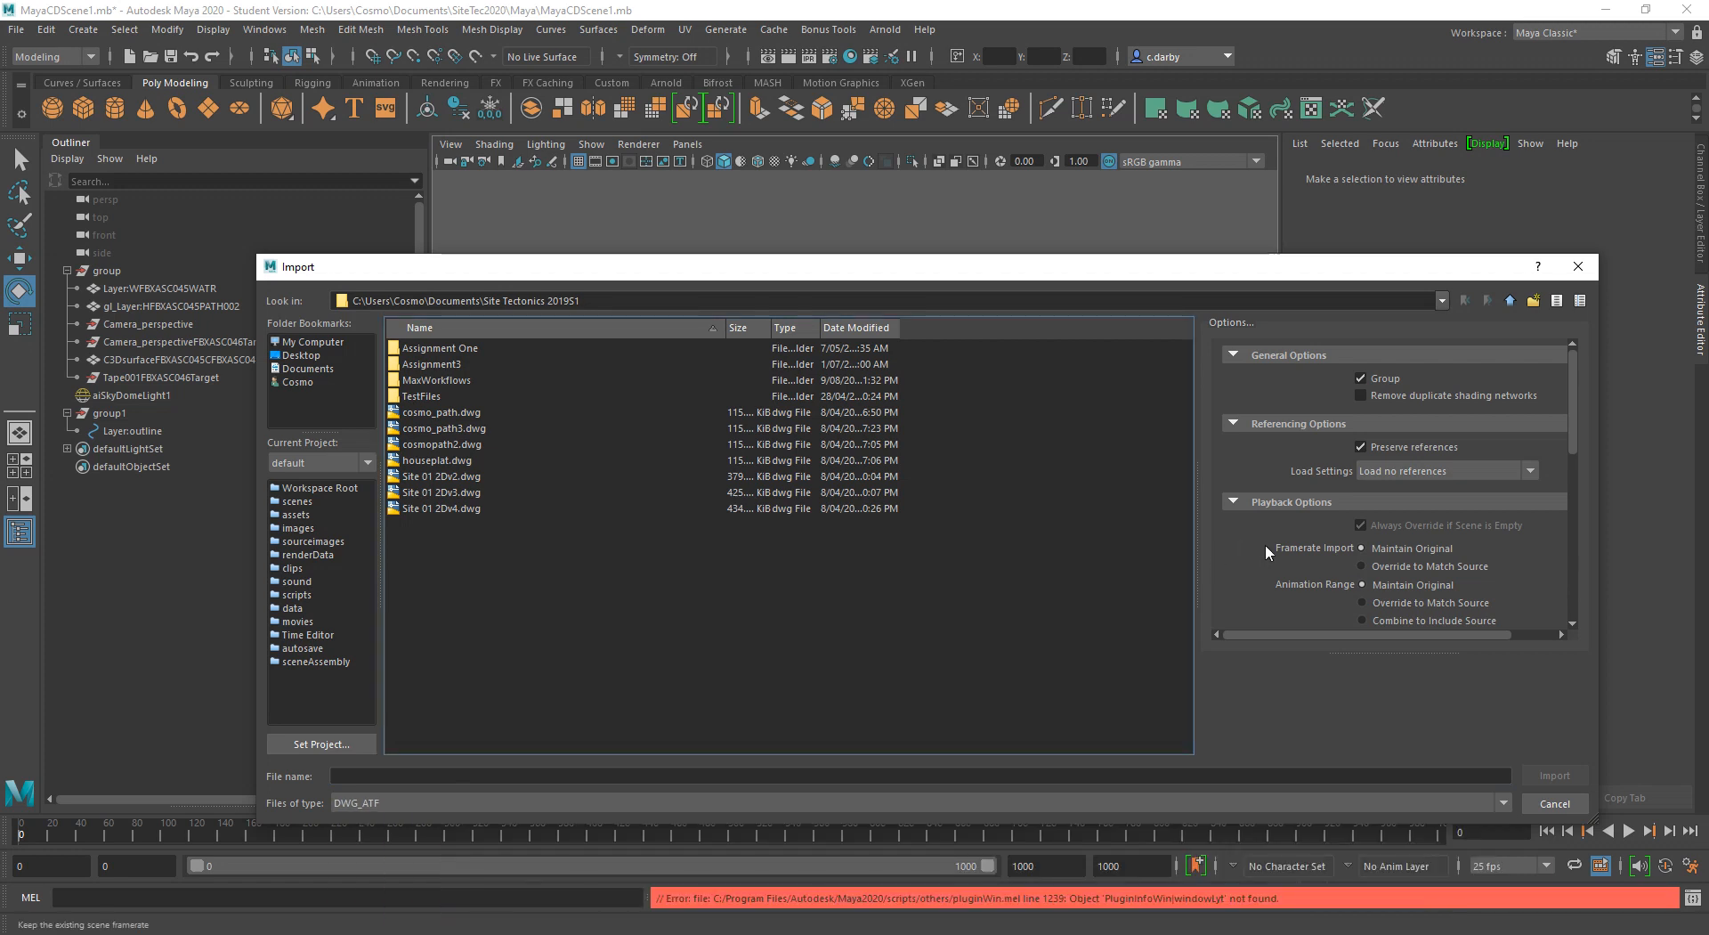
{"action": "mouse_move", "coordinate": [1268, 552]}
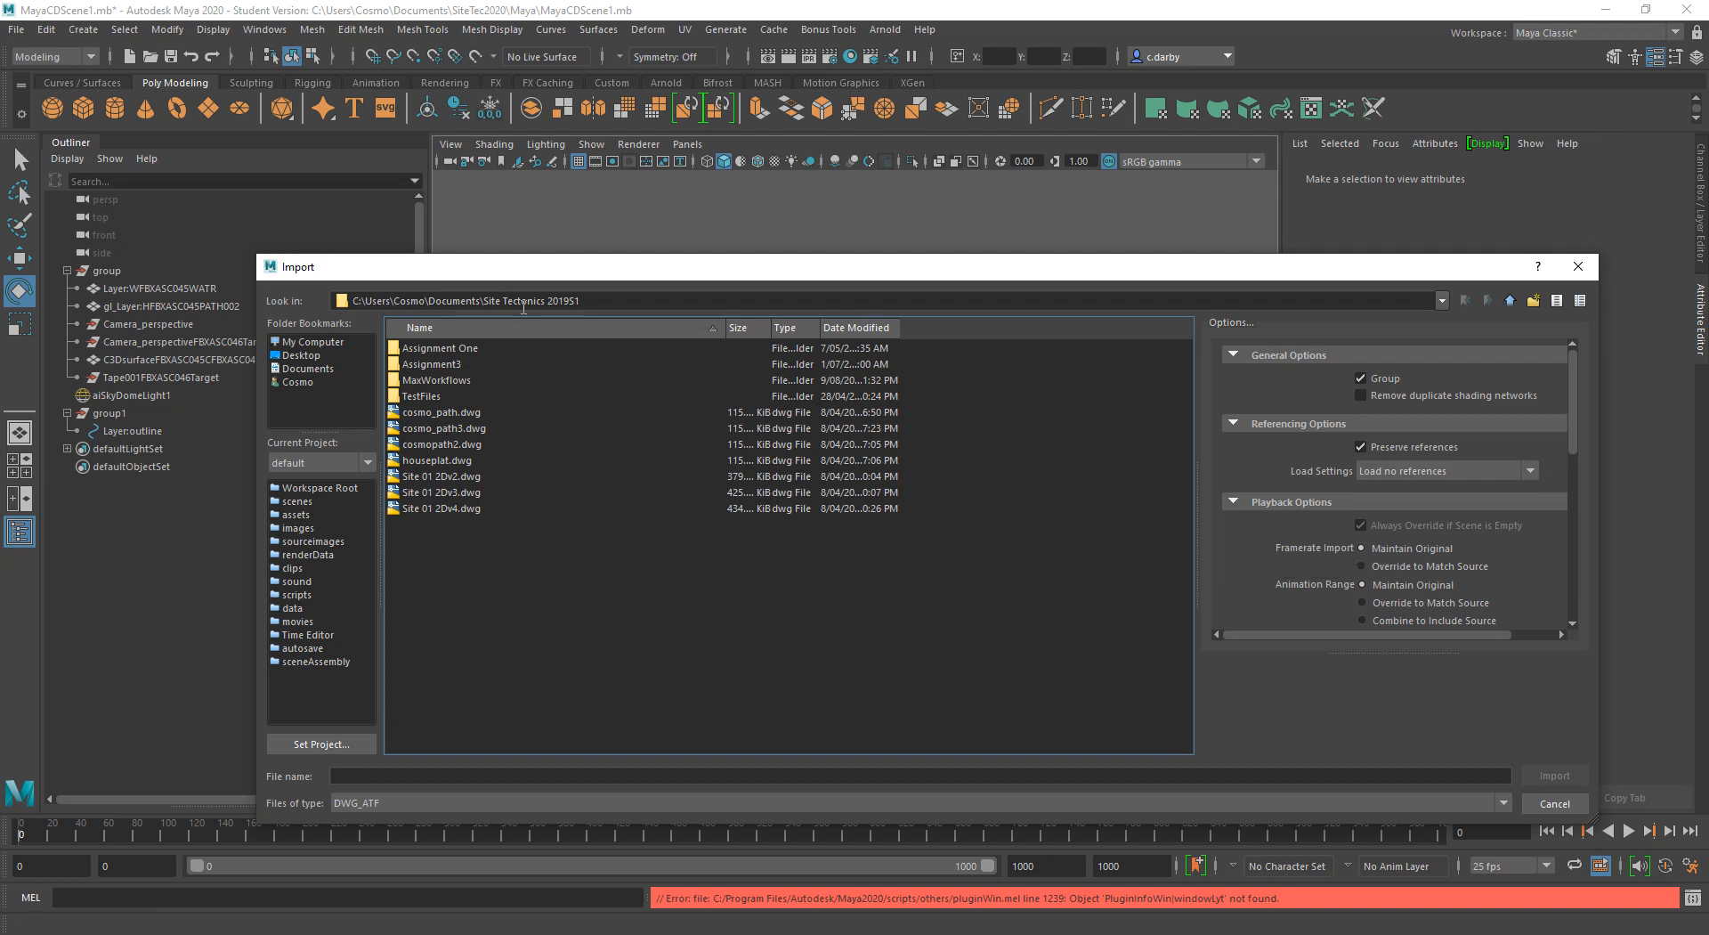
{"action": "mouse_move", "coordinate": [477, 465]}
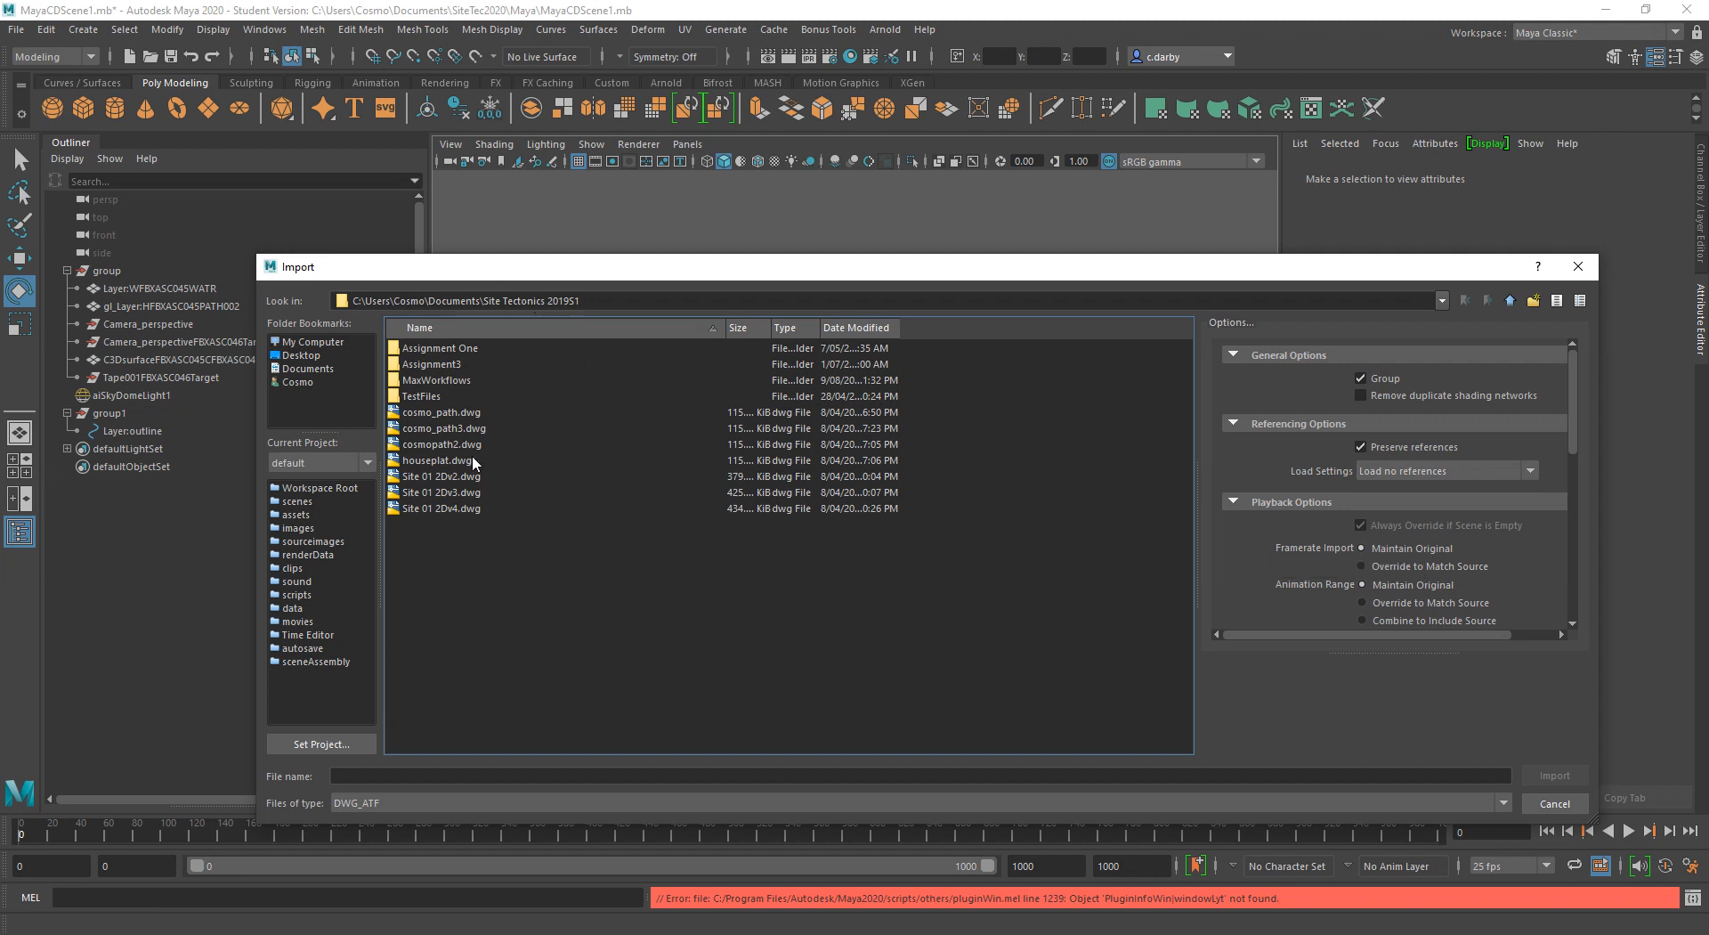
Step: Choose cosmo_path3.dwg as the DWG file to import
{"action": "left_click", "coordinate": [445, 428]}
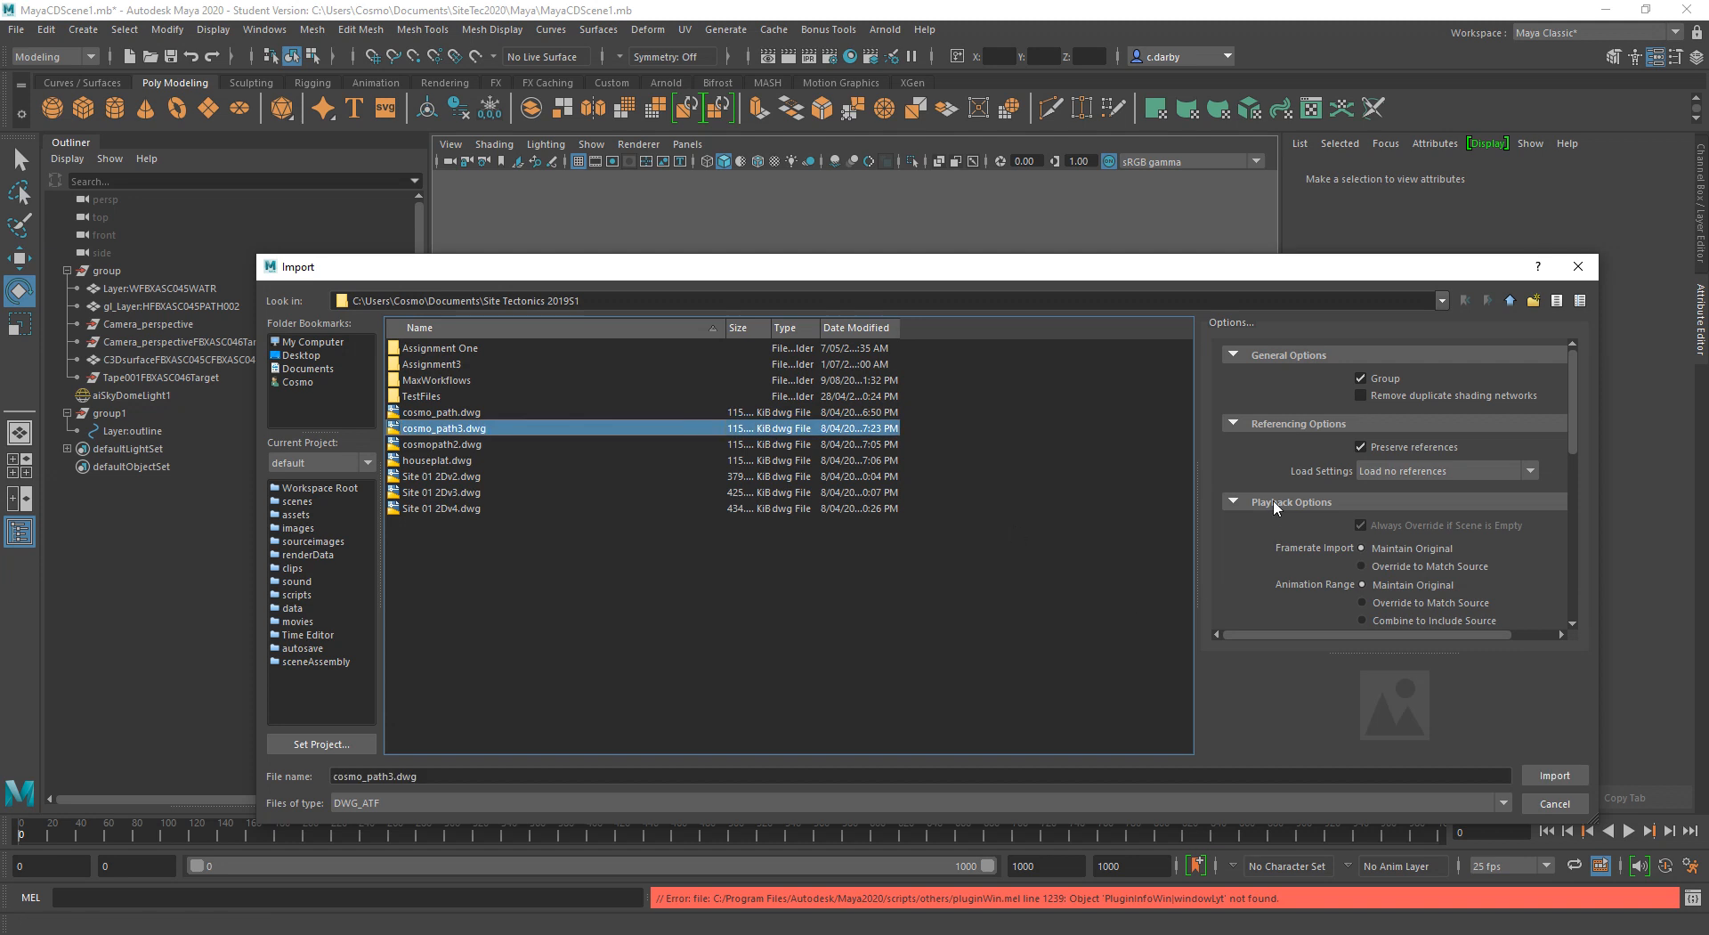
{"action": "mouse_move", "coordinate": [1266, 353]}
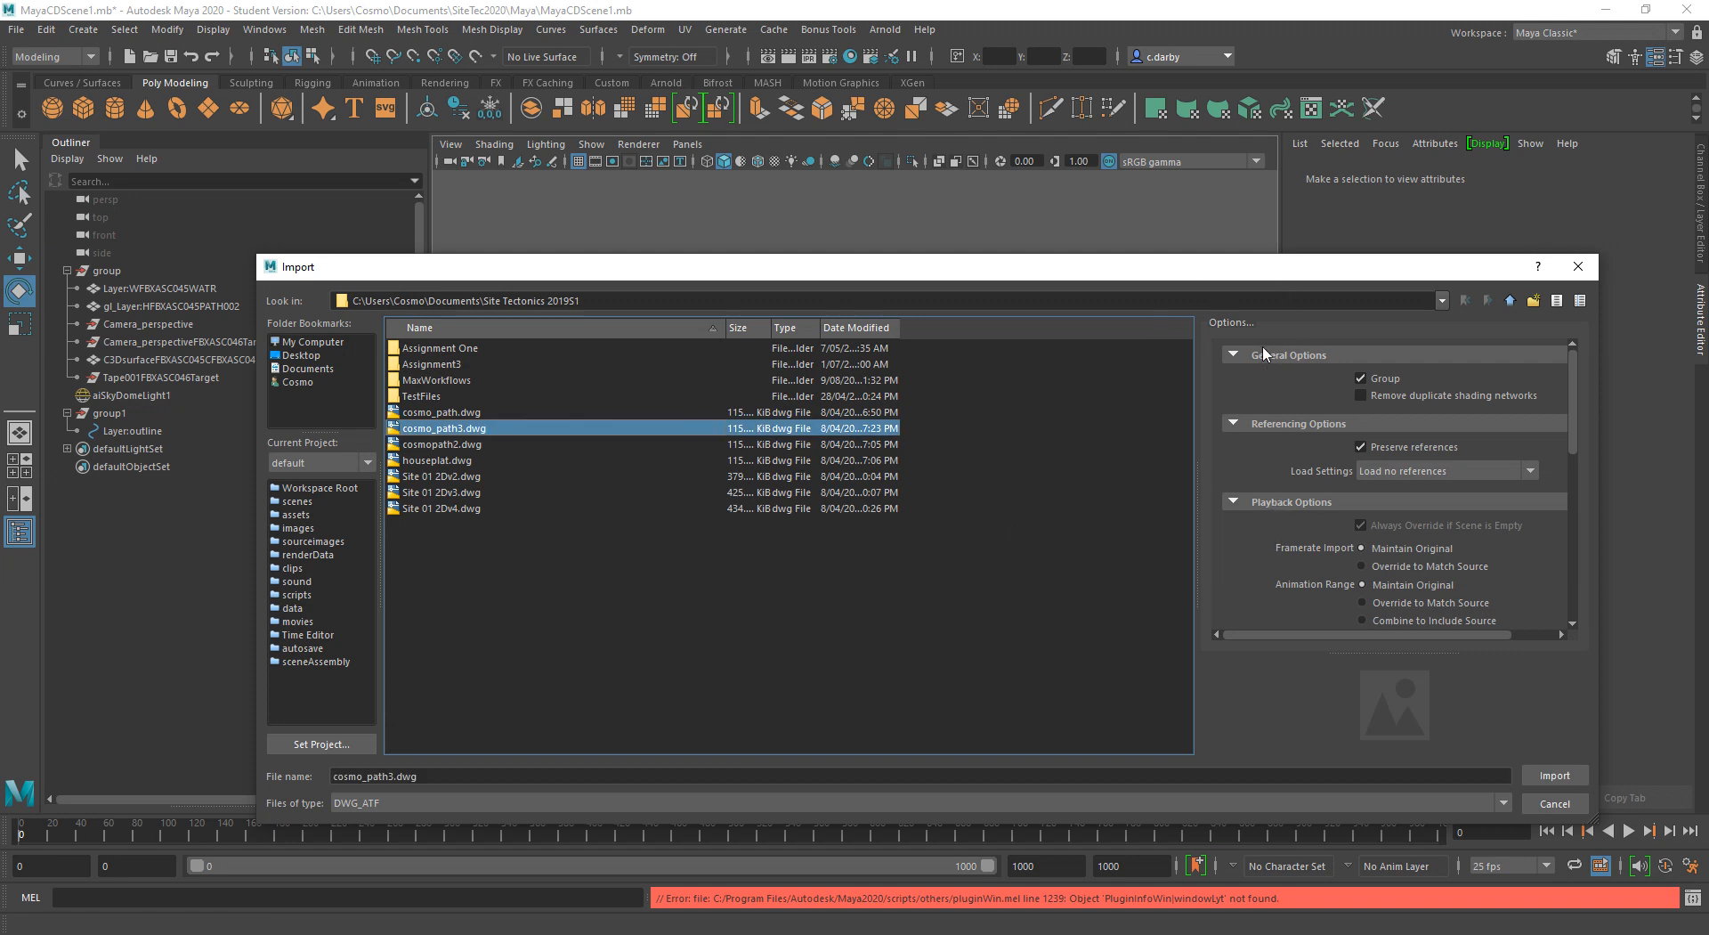
{"action": "mouse_move", "coordinate": [1290, 399]}
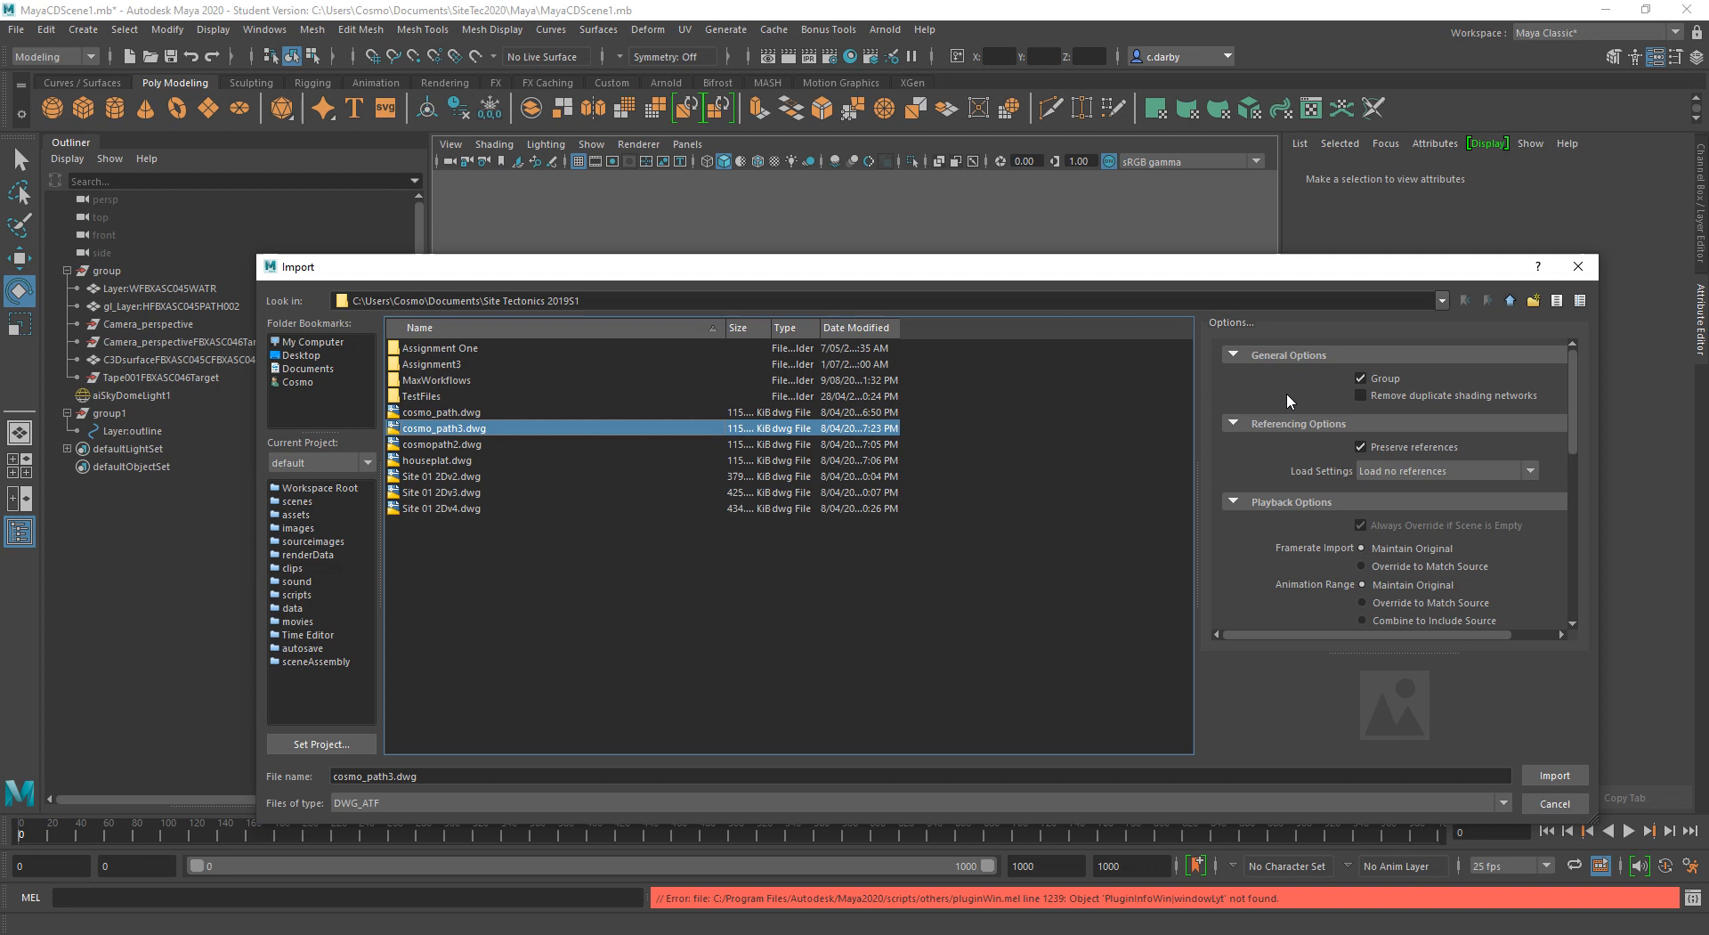
{"action": "mouse_move", "coordinate": [1355, 397]}
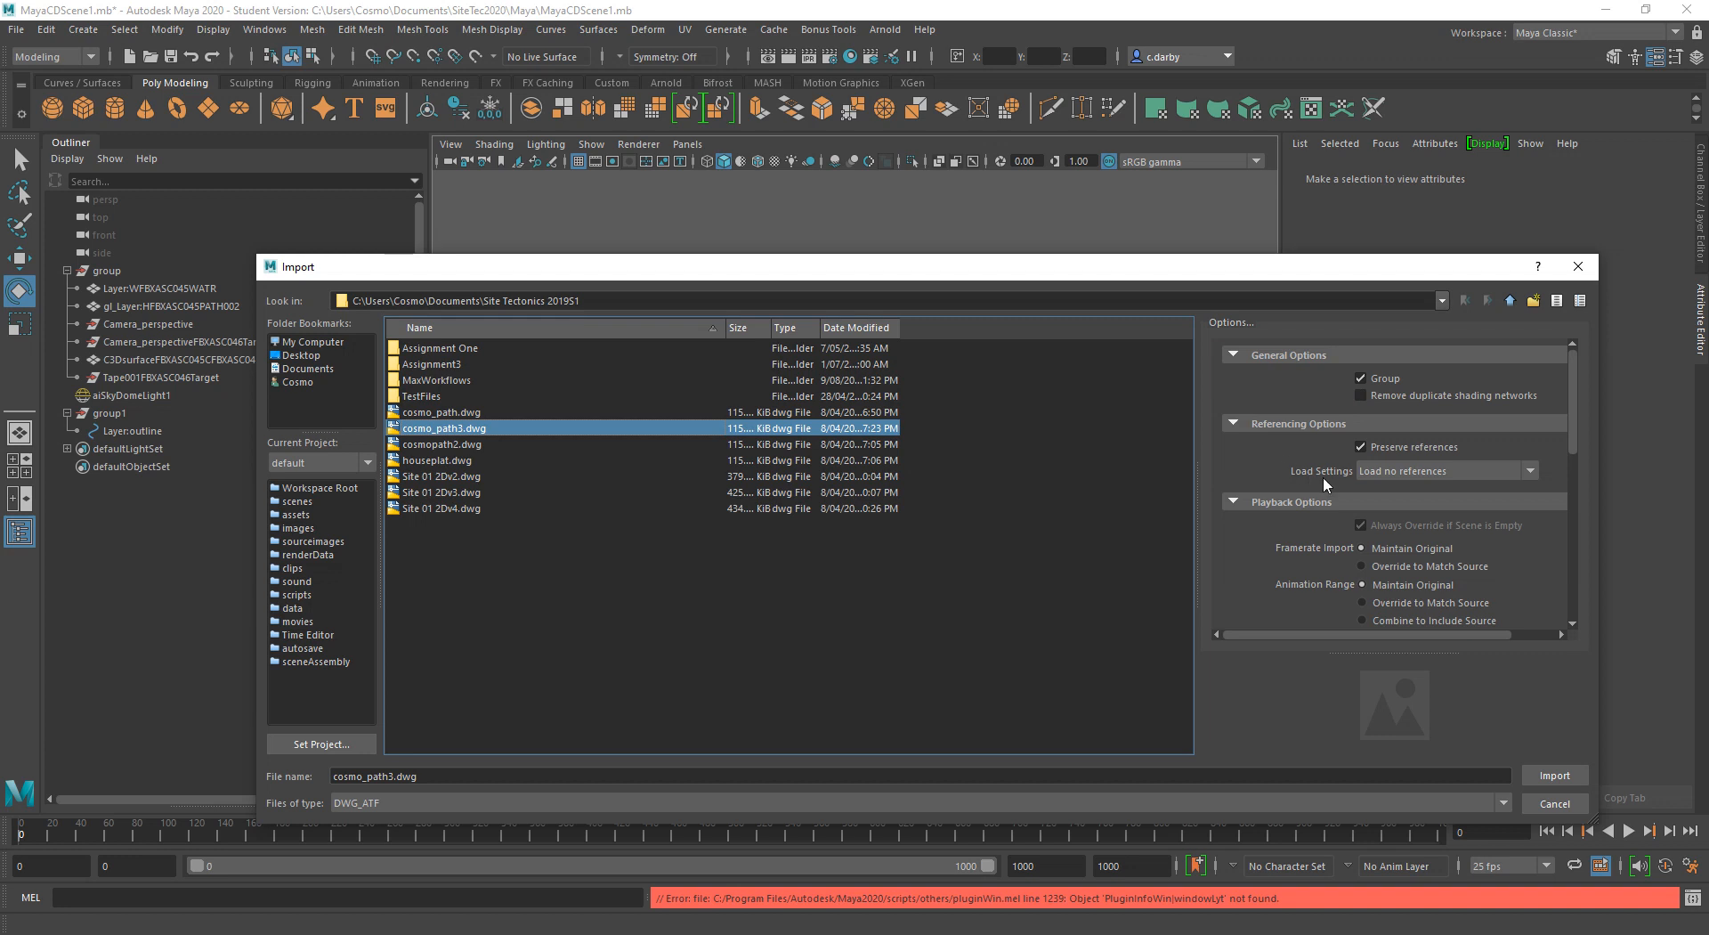
Step: Set Tessellate objects to ATF Tessellation in the file-type options
{"action": "scroll", "scroll_direction": "down", "scroll_amount": 3}
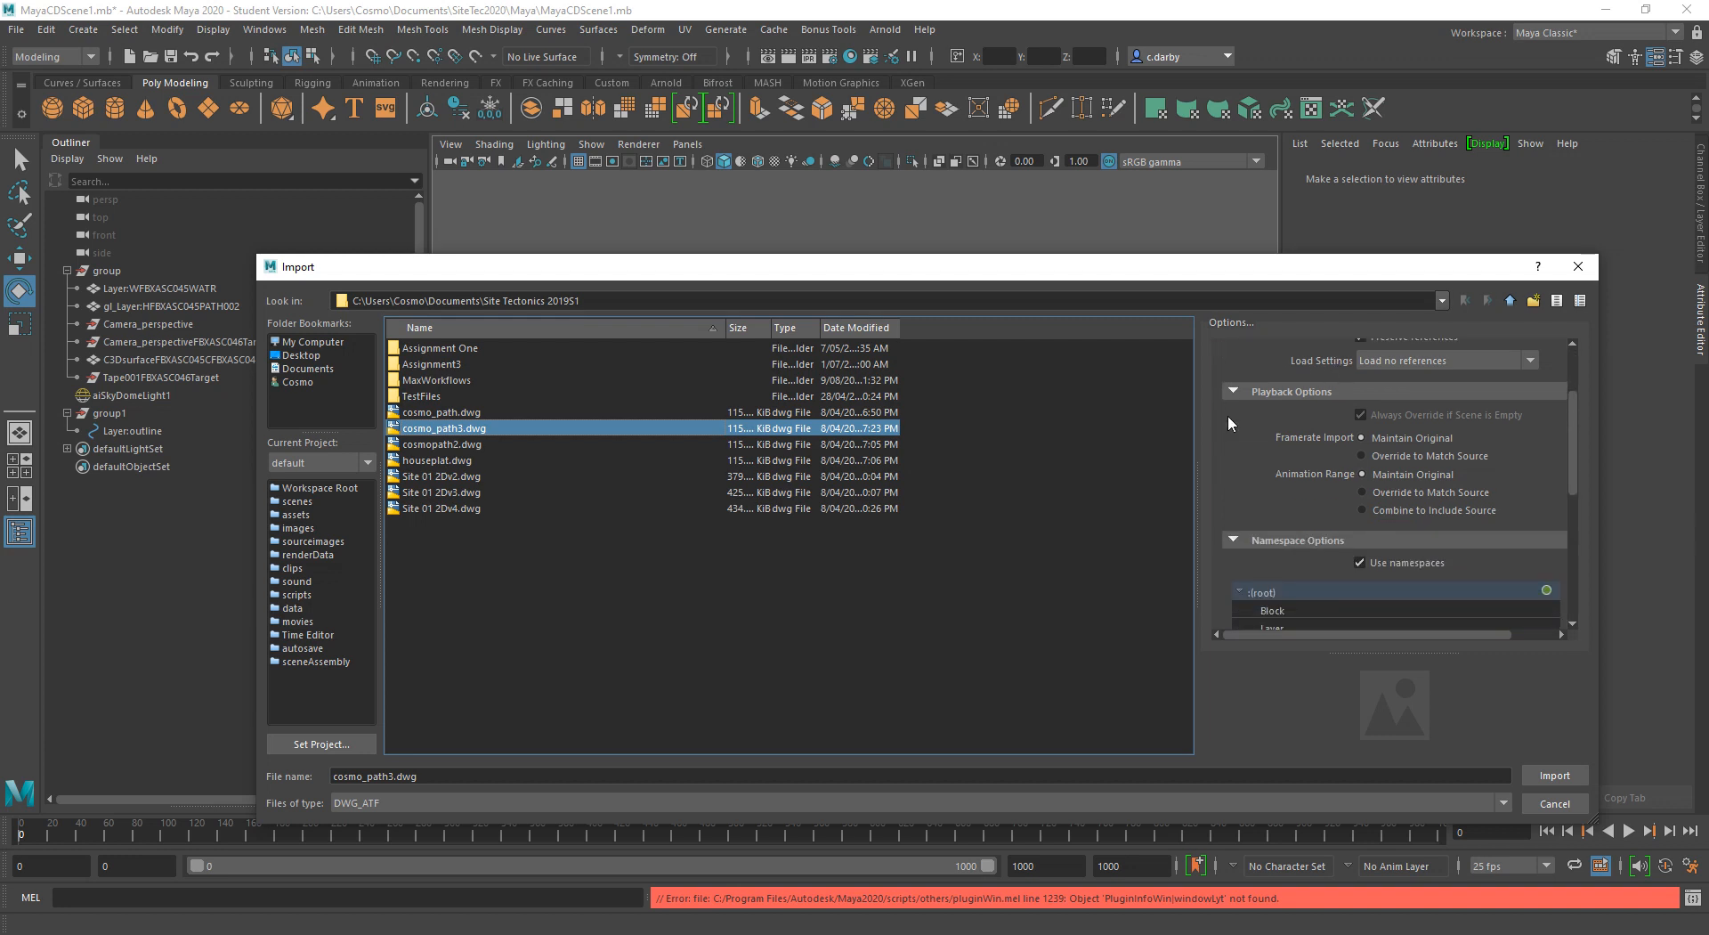
{"action": "mouse_move", "coordinate": [1414, 474]}
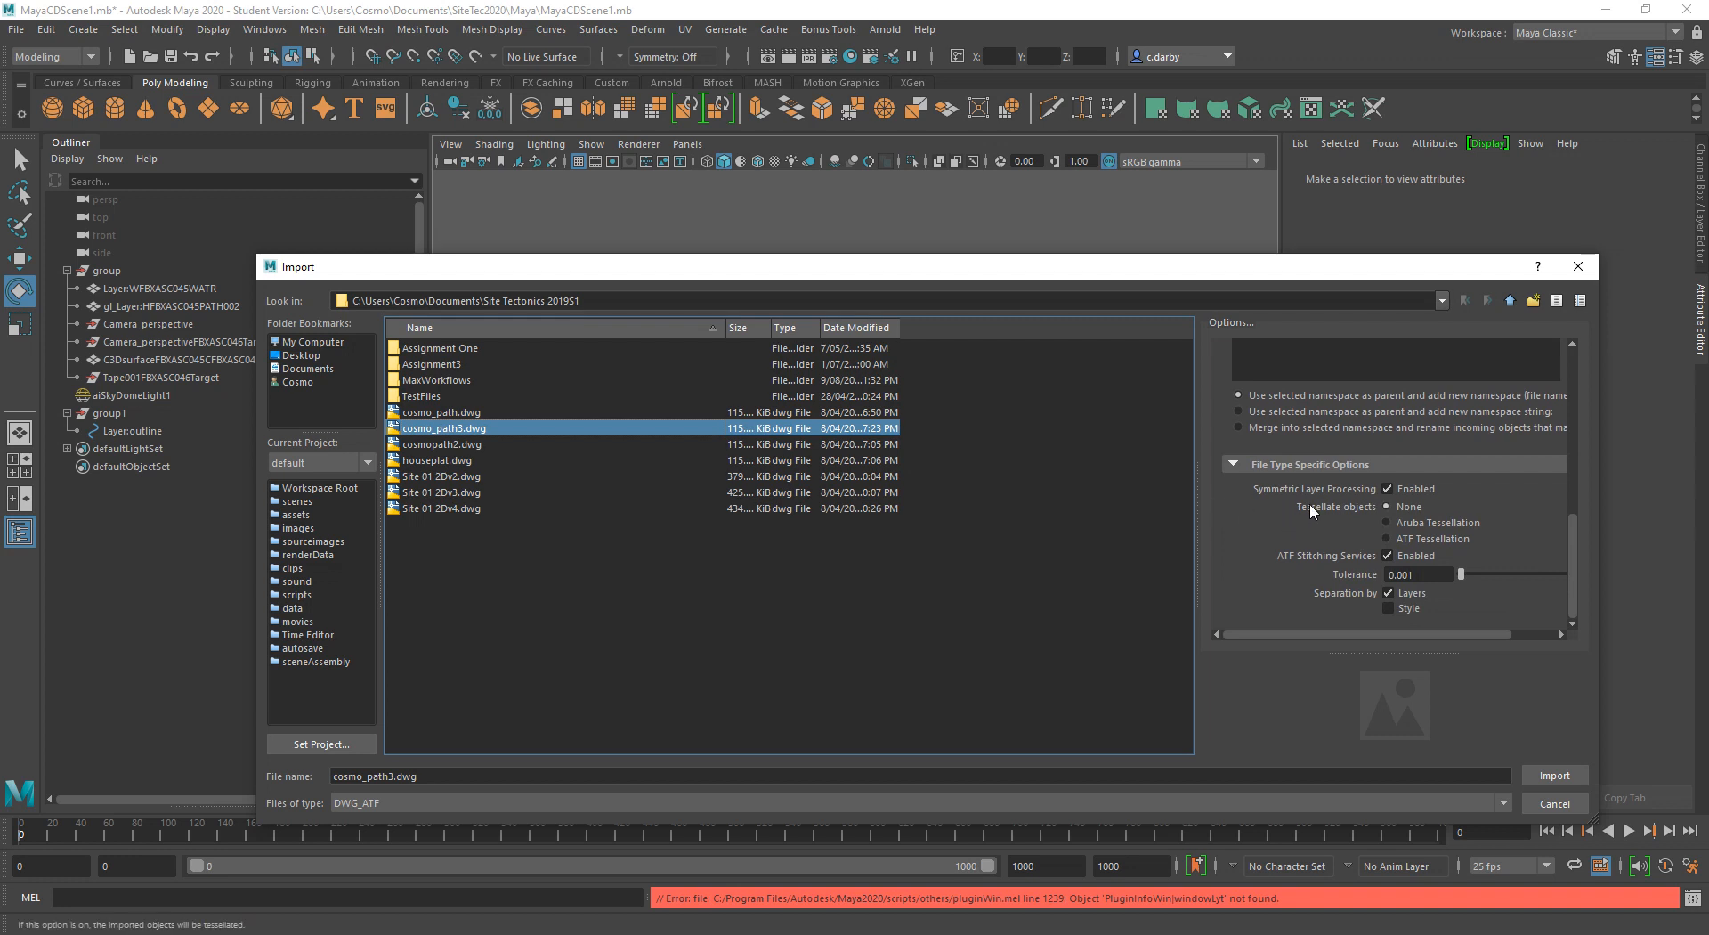
{"action": "mouse_move", "coordinate": [1307, 502]}
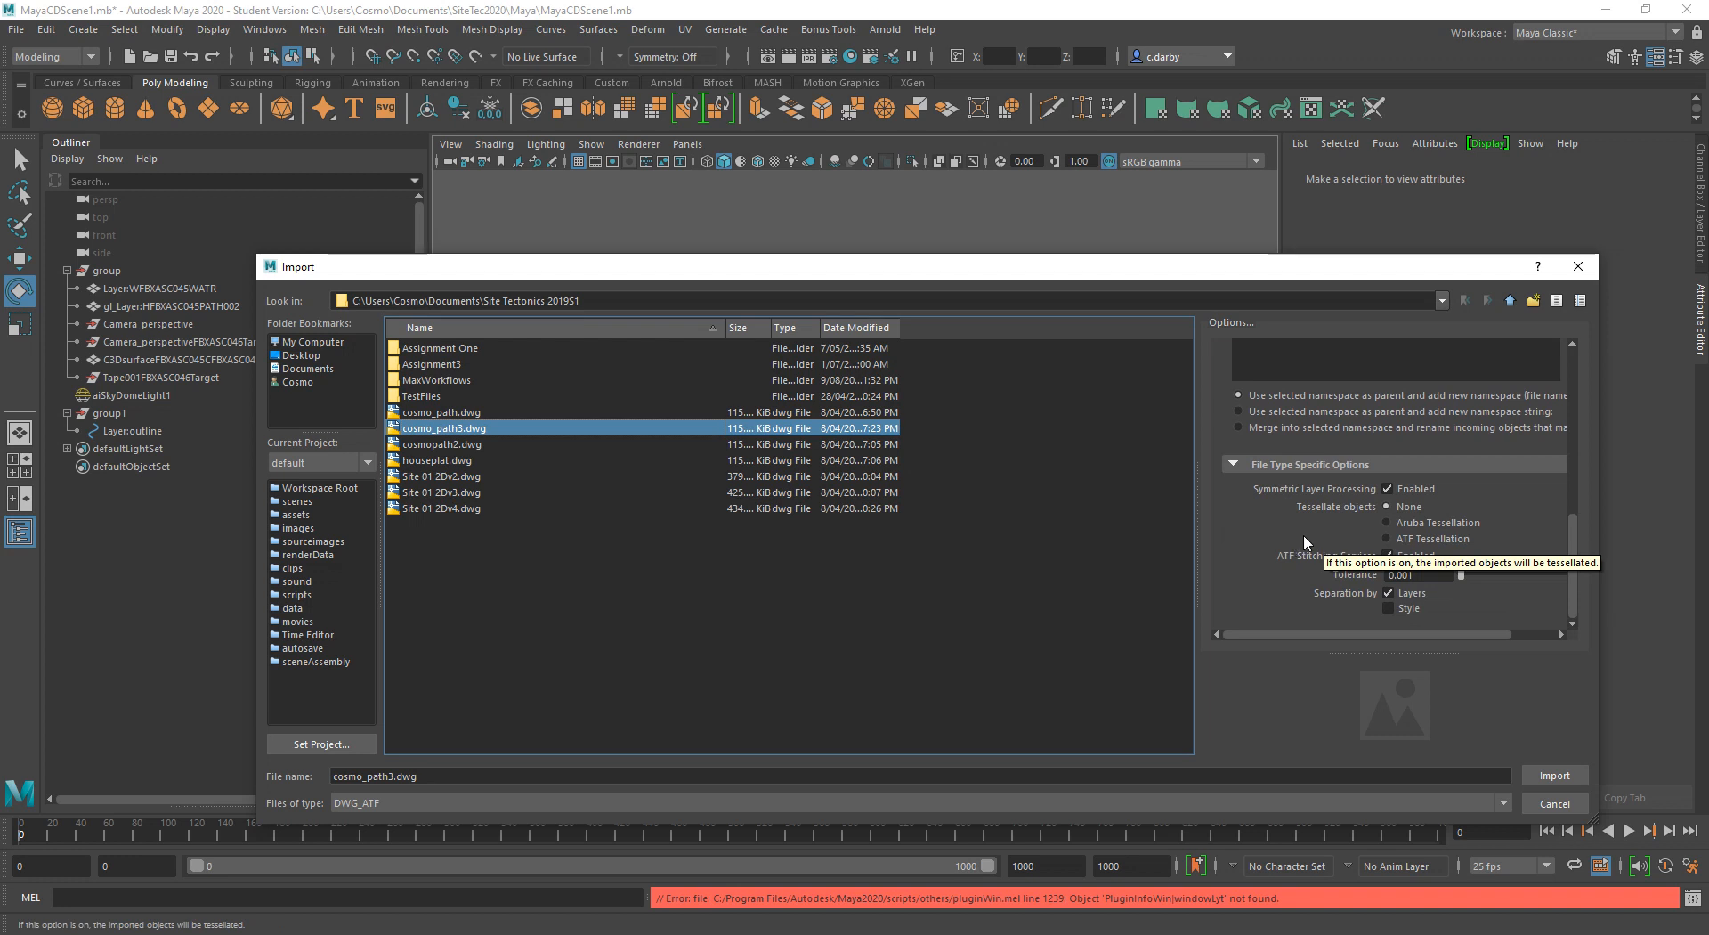
{"action": "mouse_move", "coordinate": [1391, 552]}
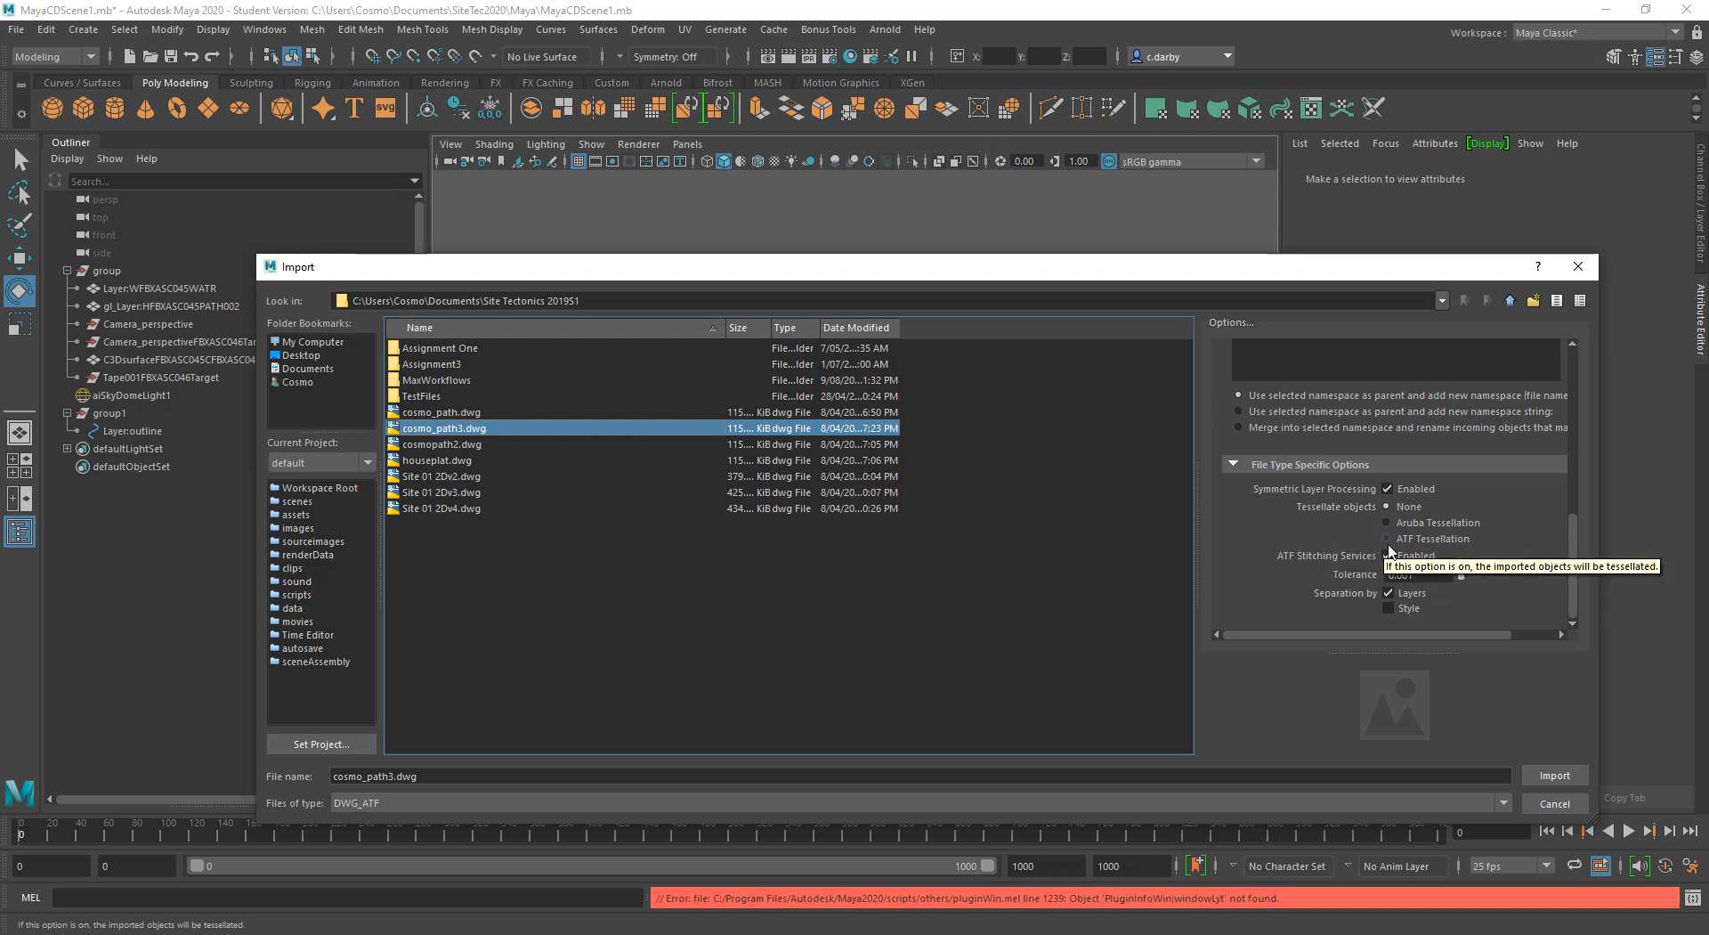
{"action": "left_click", "coordinate": [1385, 537]}
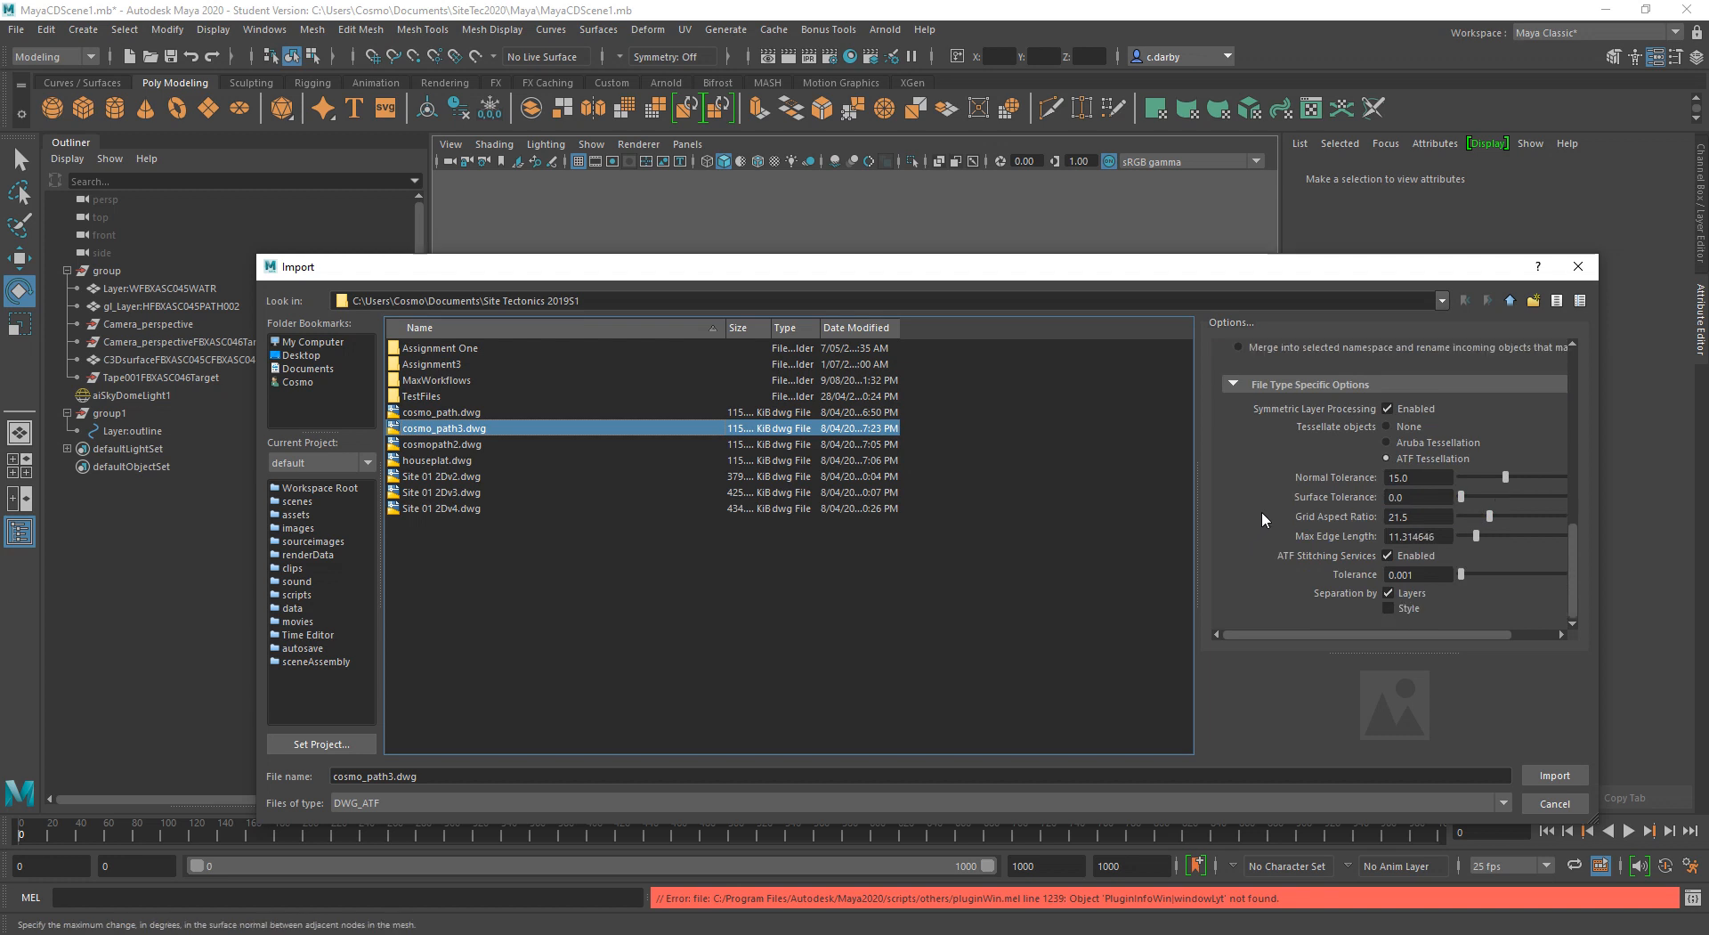
{"action": "mouse_move", "coordinate": [1304, 583]}
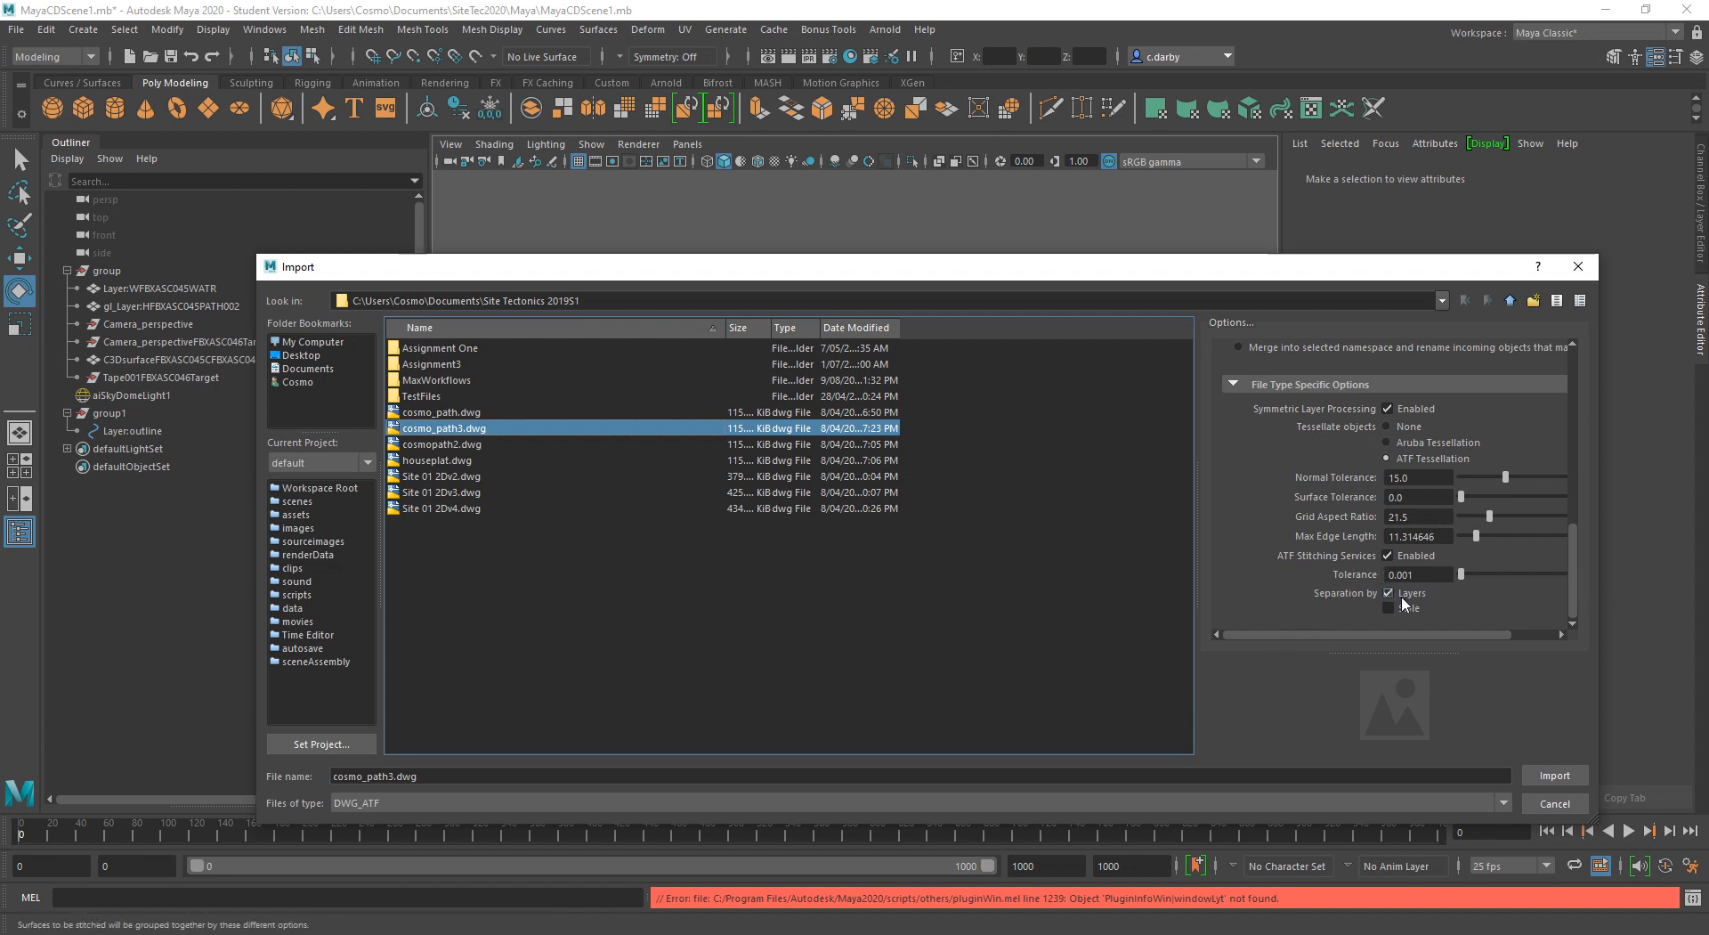
{"action": "left_click", "coordinate": [1556, 775]}
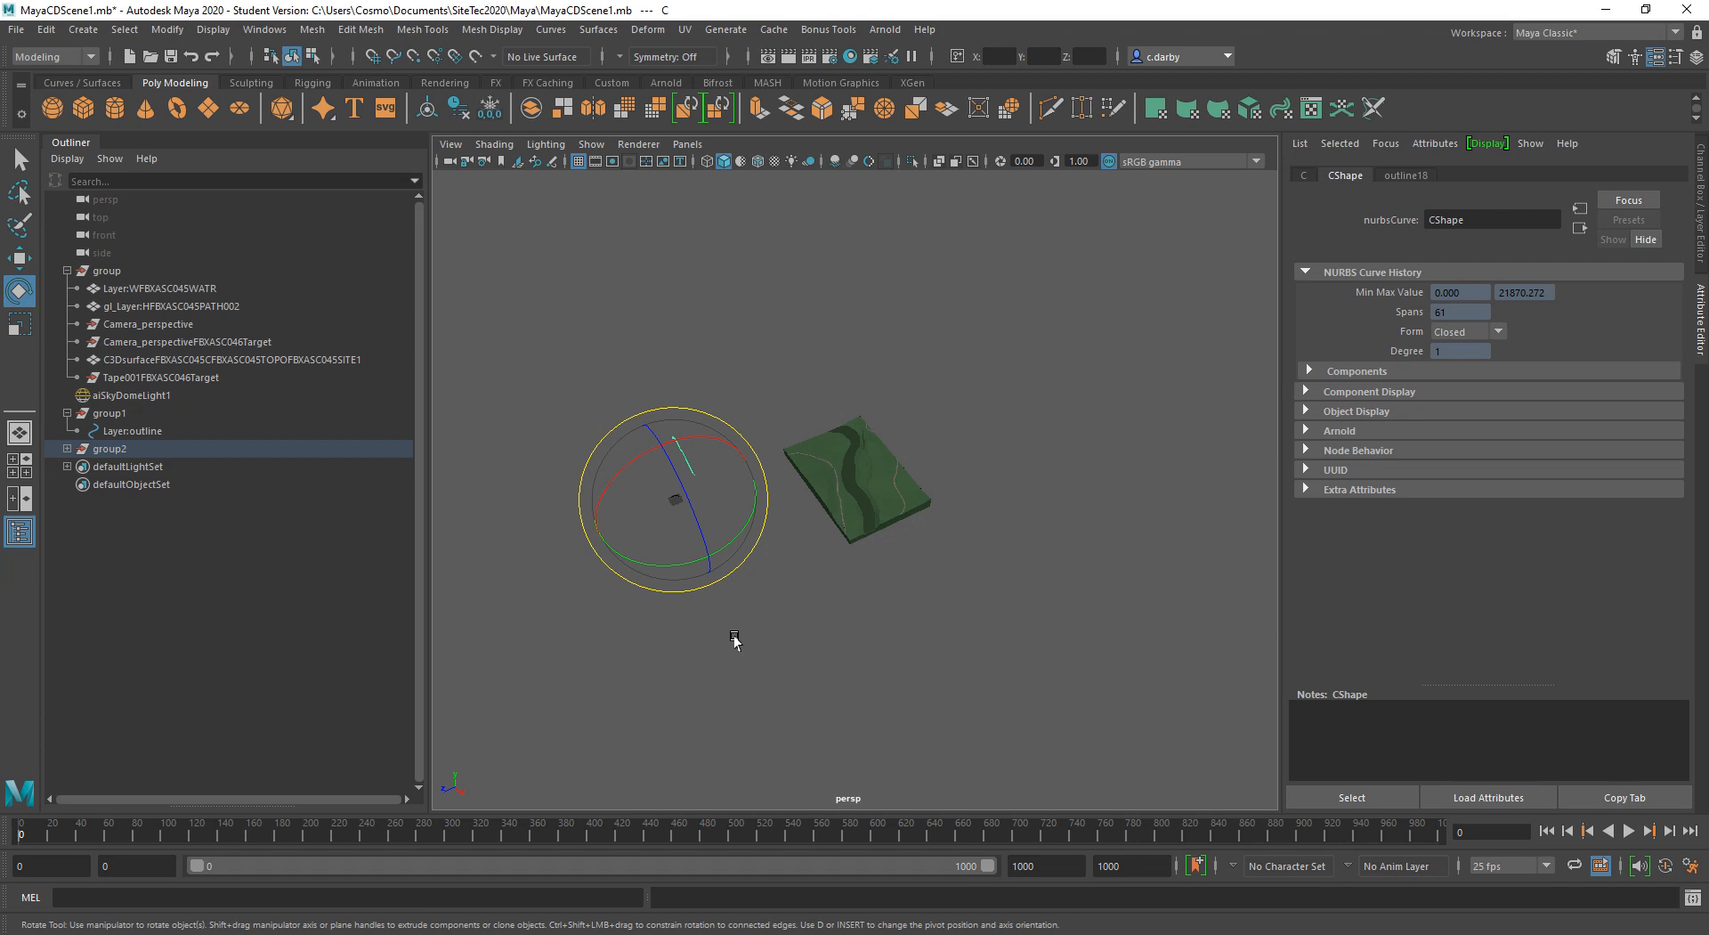
{"action": "mouse_move", "coordinate": [742, 240]}
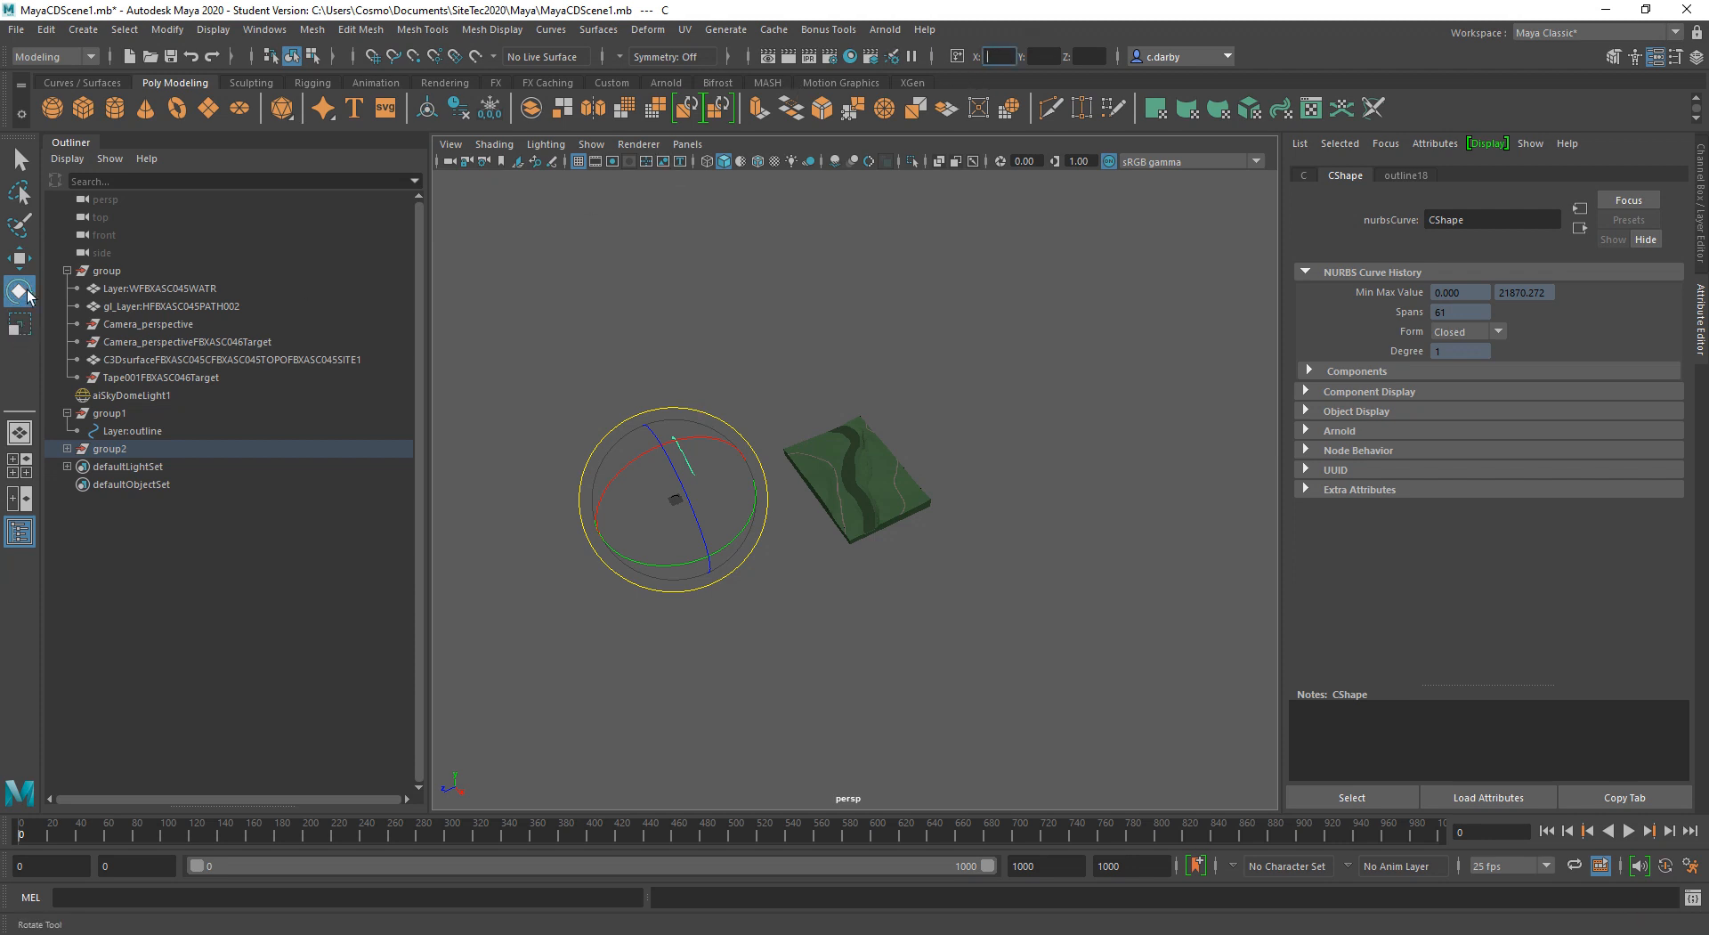
{"action": "mouse_move", "coordinate": [18, 290]}
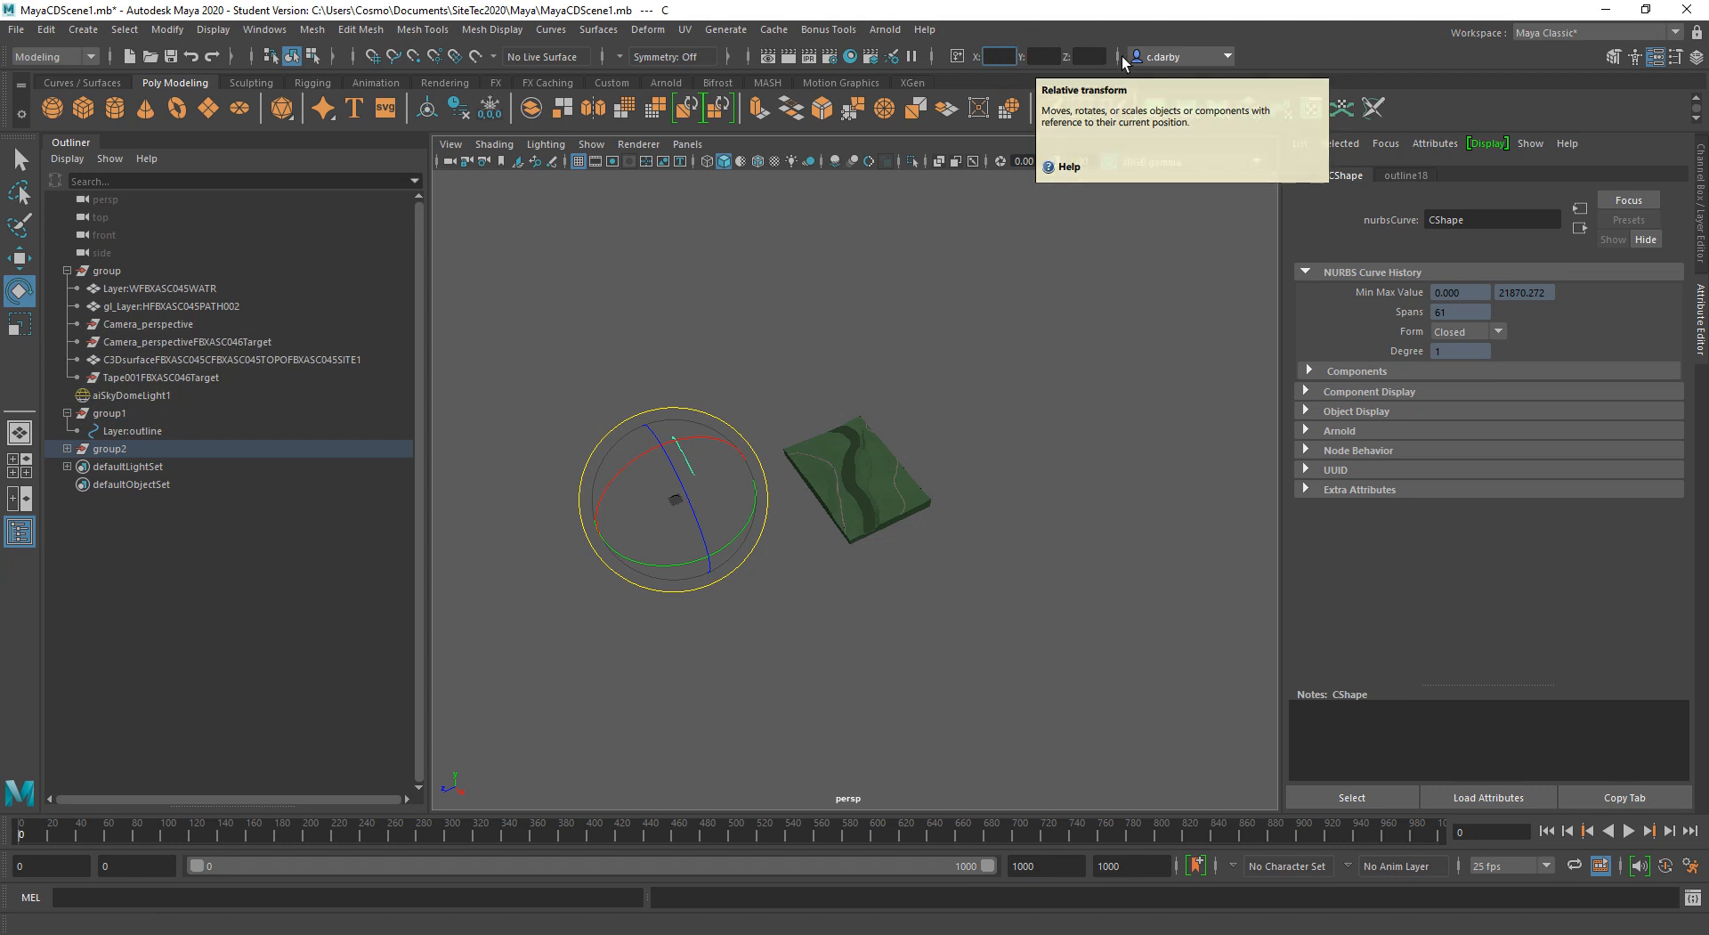
{"action": "mouse_move", "coordinate": [1125, 59]}
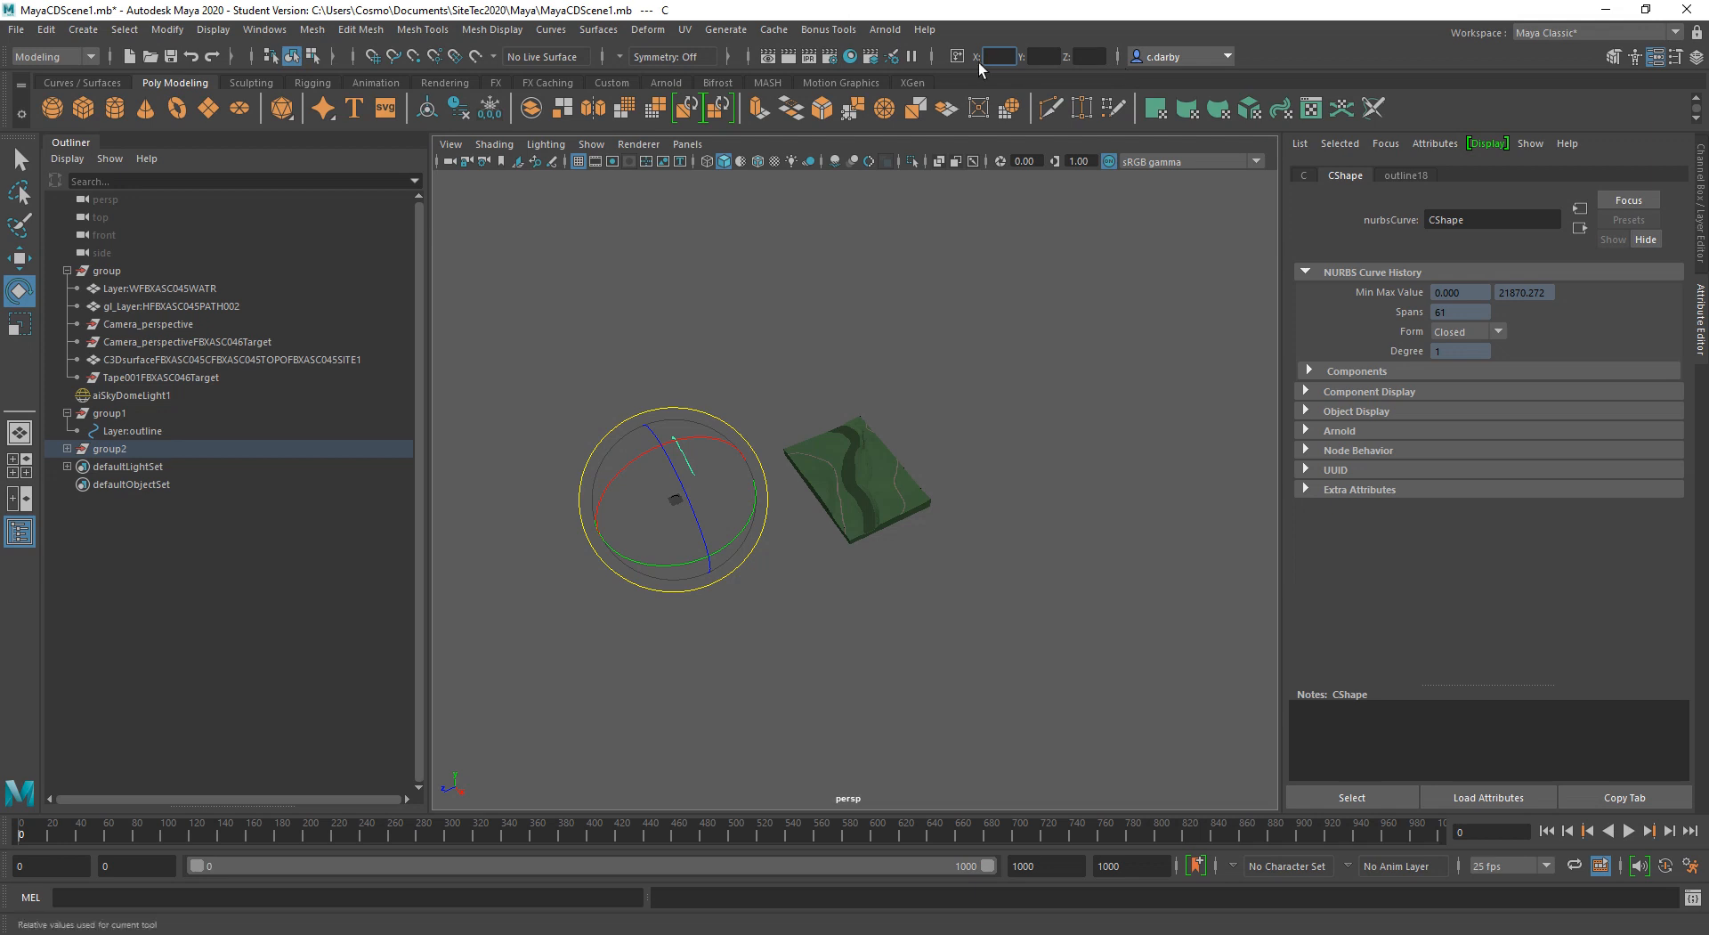
Step: Enter a relative -90 rotation in X so the path lies flat
{"action": "left_click", "coordinate": [1004, 55]}
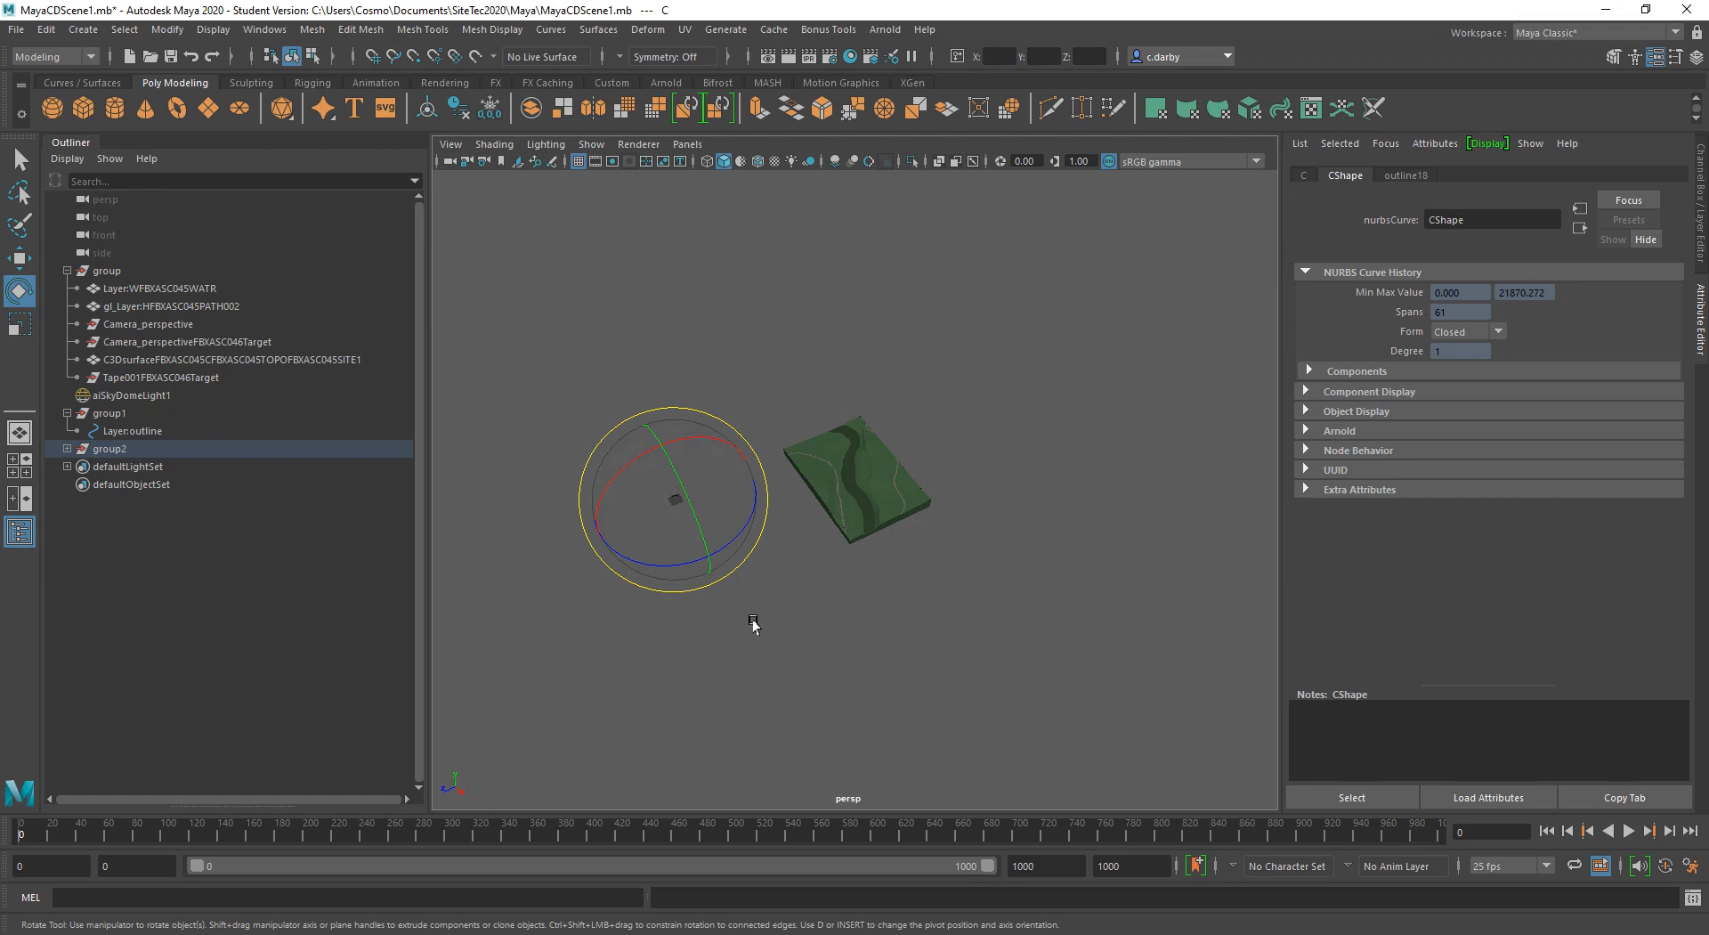
{"action": "mouse_move", "coordinate": [803, 620]}
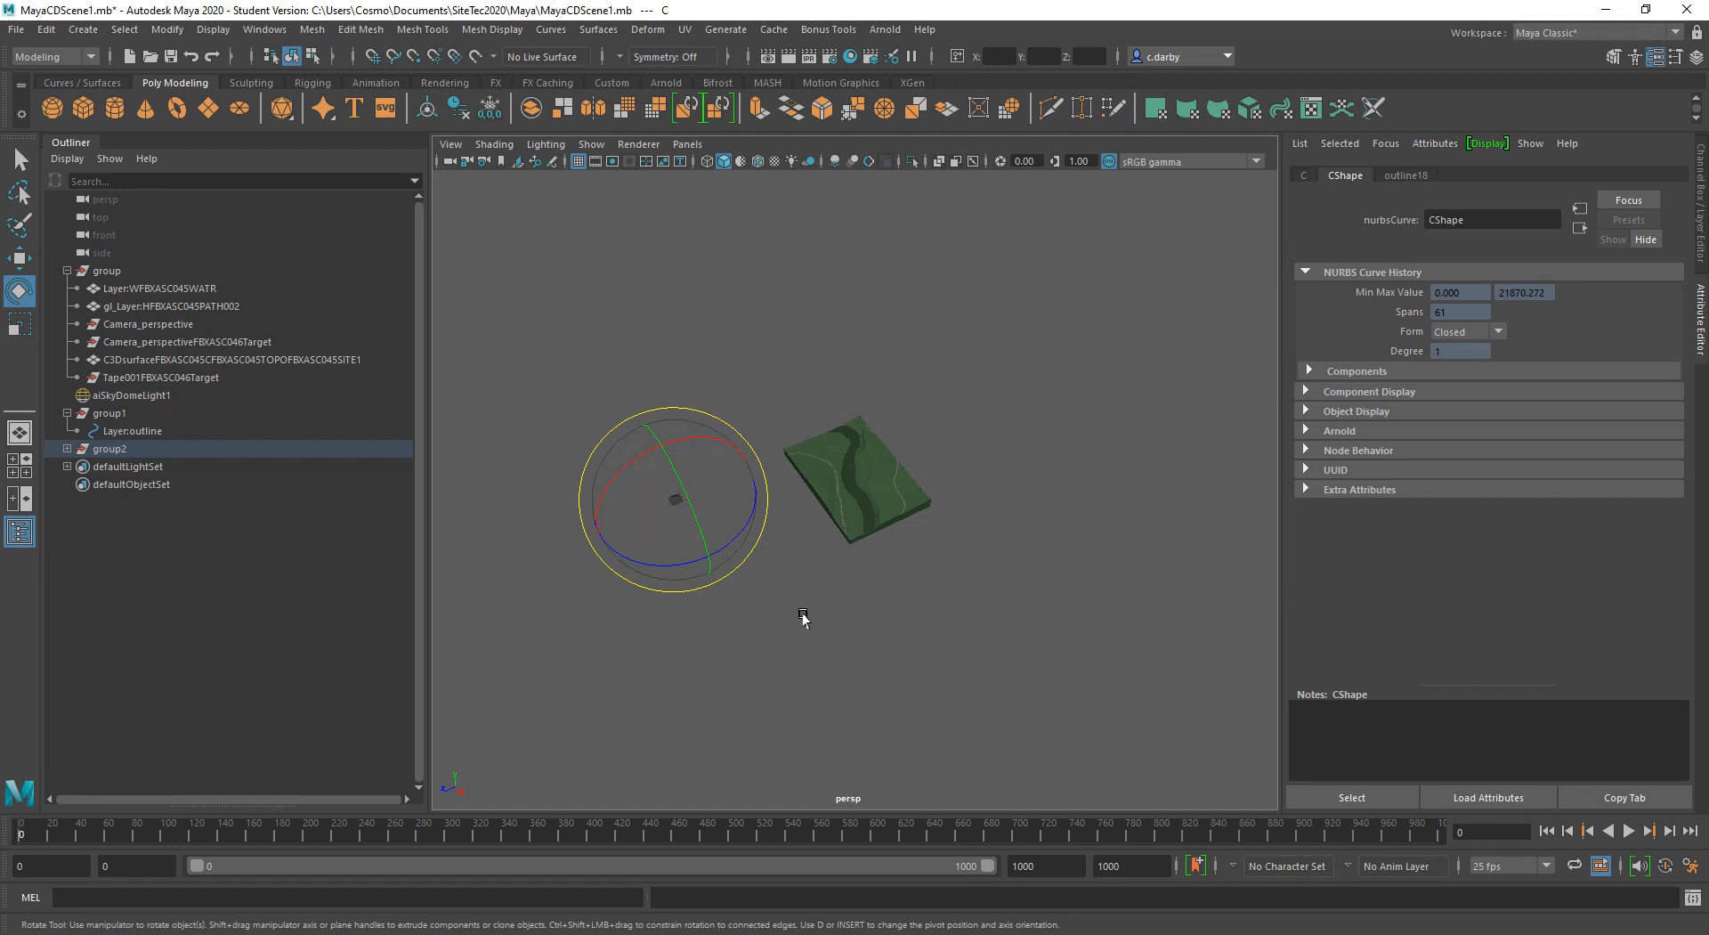